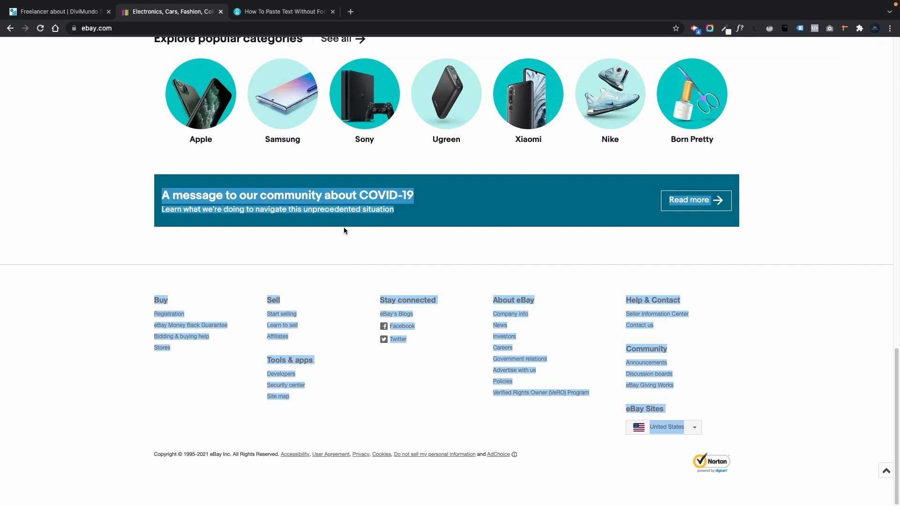
mouse_move(246, 275)
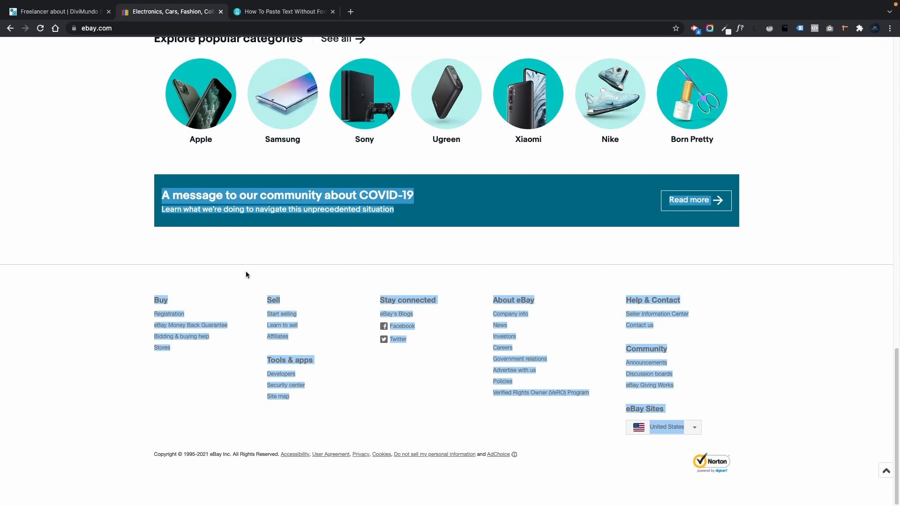
mouse_move(133, 23)
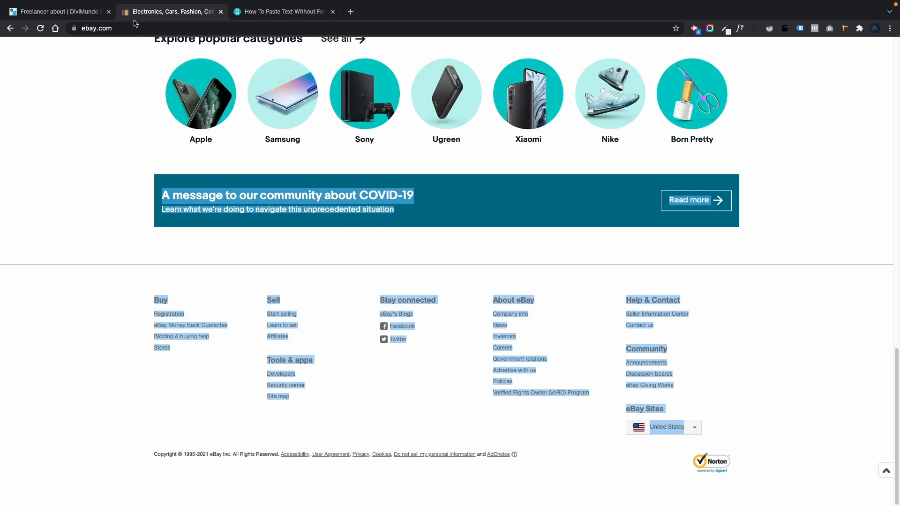
- Return to the Divi page and reveal the pasted eBay content as raw HTML with inline styles
left_click(58, 12)
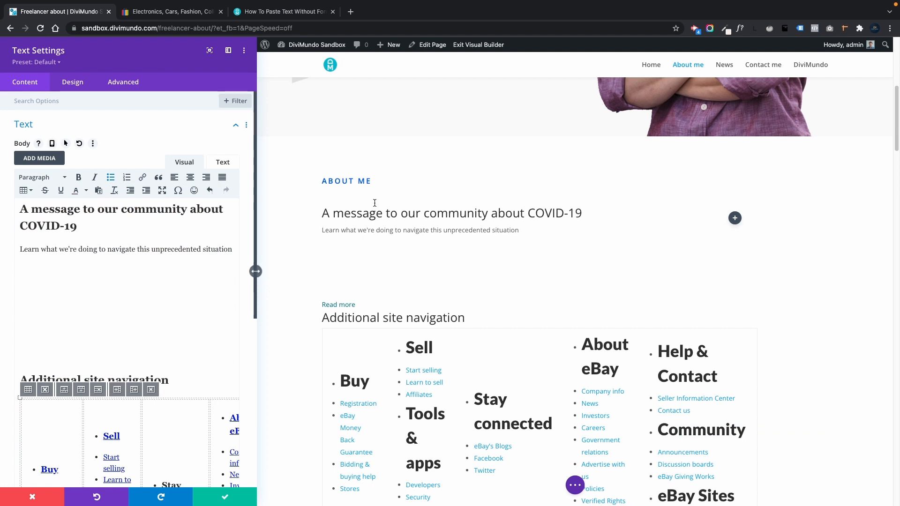
mouse_move(509, 289)
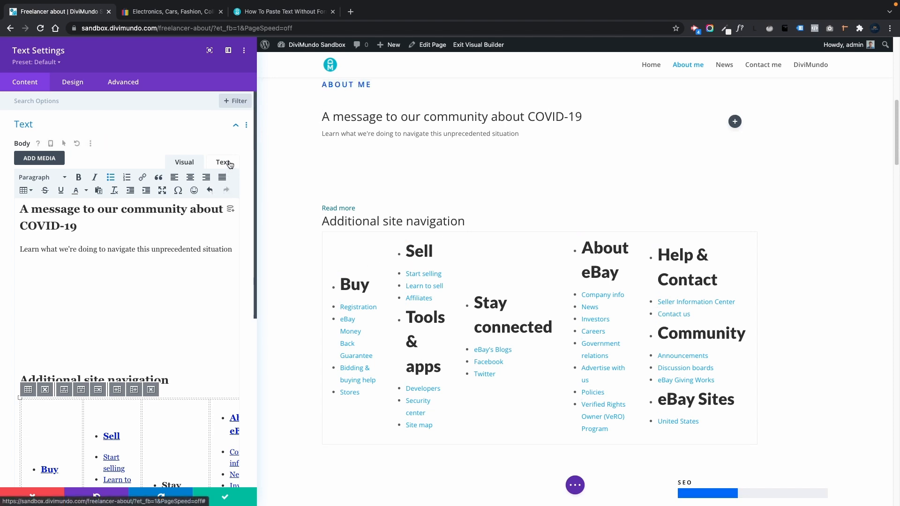
left_click(224, 162)
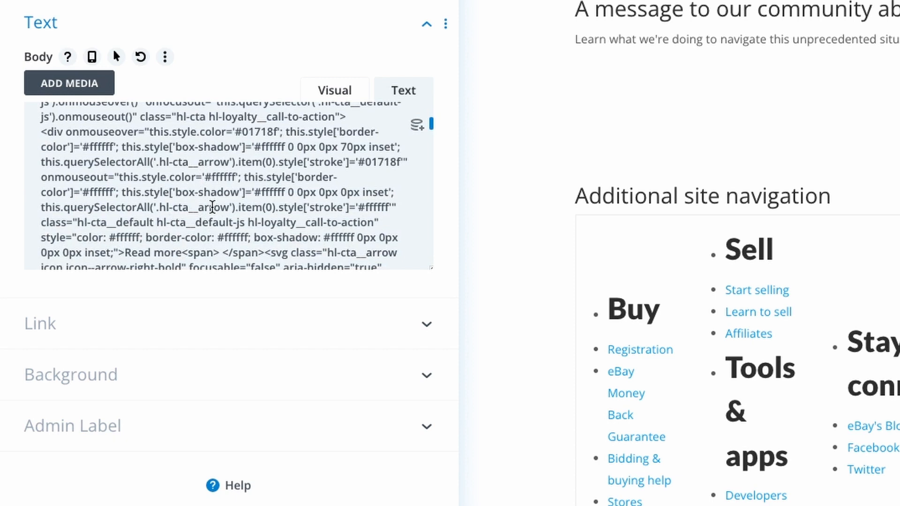
mouse_move(216, 205)
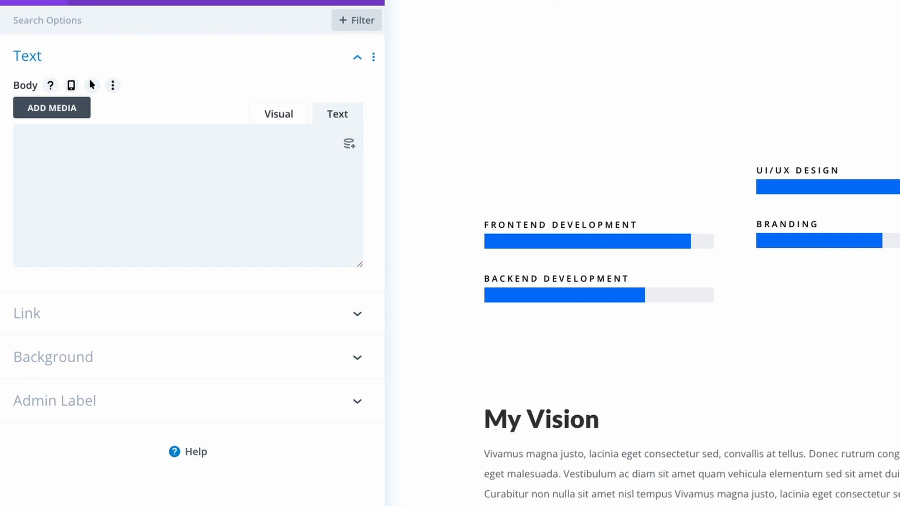
- Switch the emptied text module's visual editor into 'Paste as text' plain-text mode
left_click(279, 113)
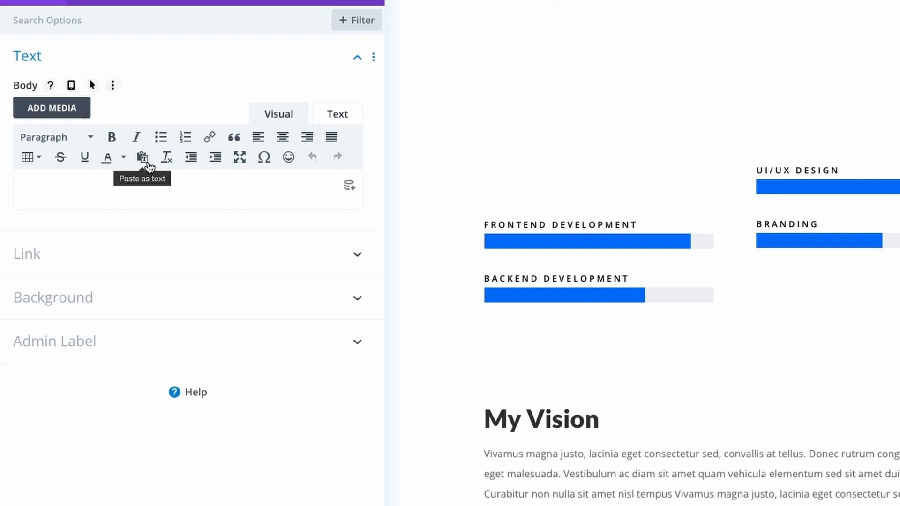
left_click(142, 158)
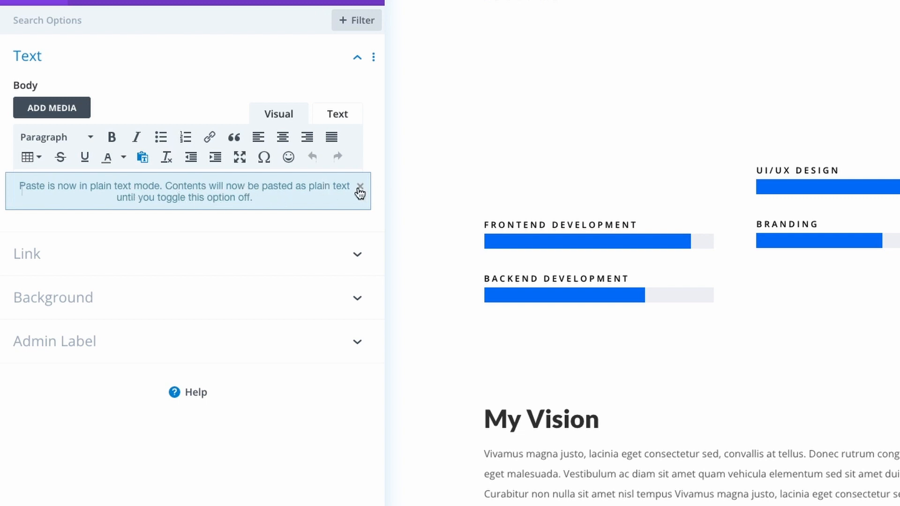
- Paste the eBay footer into the module as plain text, verify the clean HTML, and re-enable 'Paste as text'
left_click(360, 191)
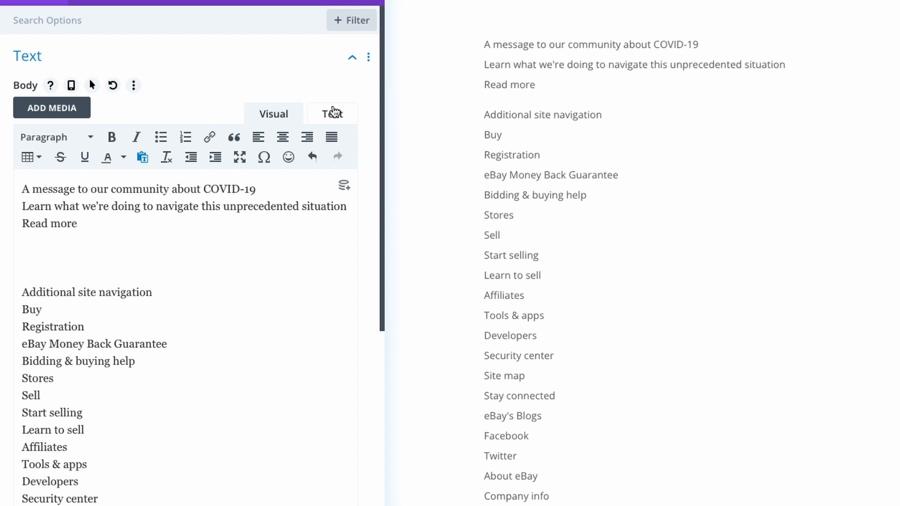
left_click(338, 113)
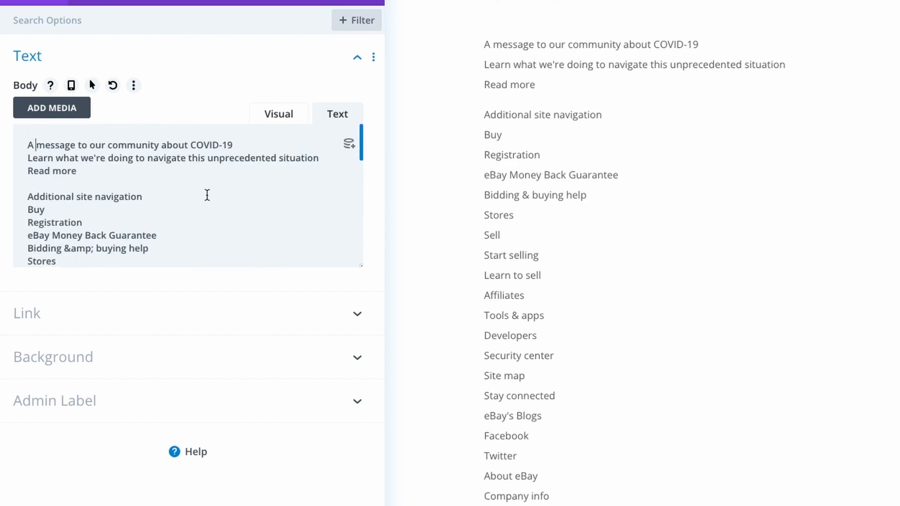
left_click(273, 113)
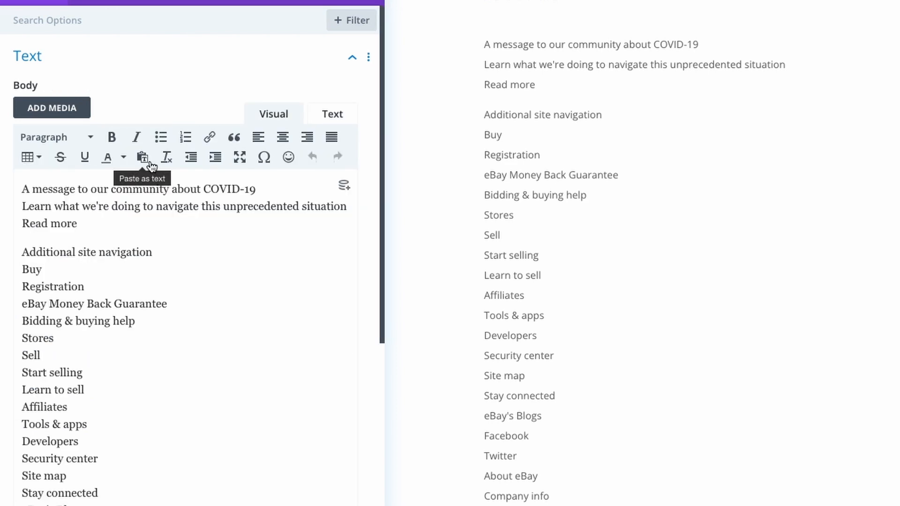
left_click(142, 157)
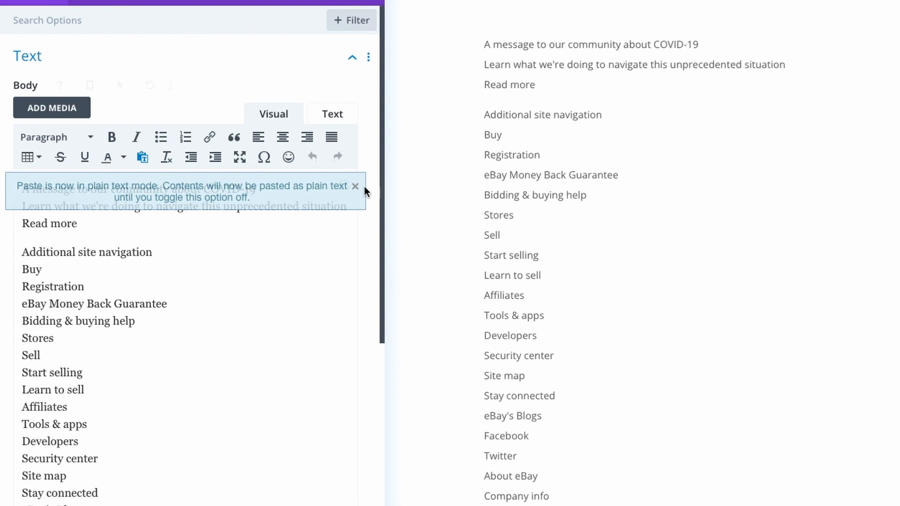
left_click(356, 186)
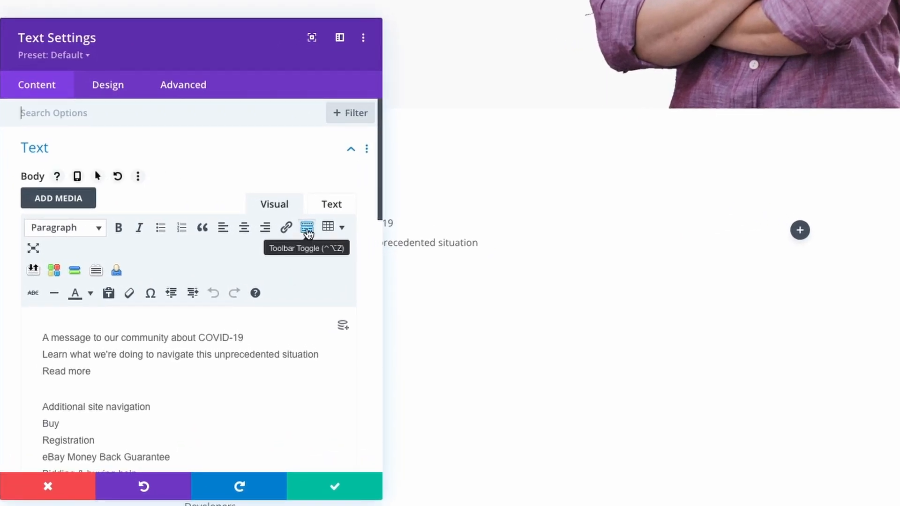
- Collapse and re-expand the editor's extra toolbar rows, leaving plain-text pasting active
left_click(308, 228)
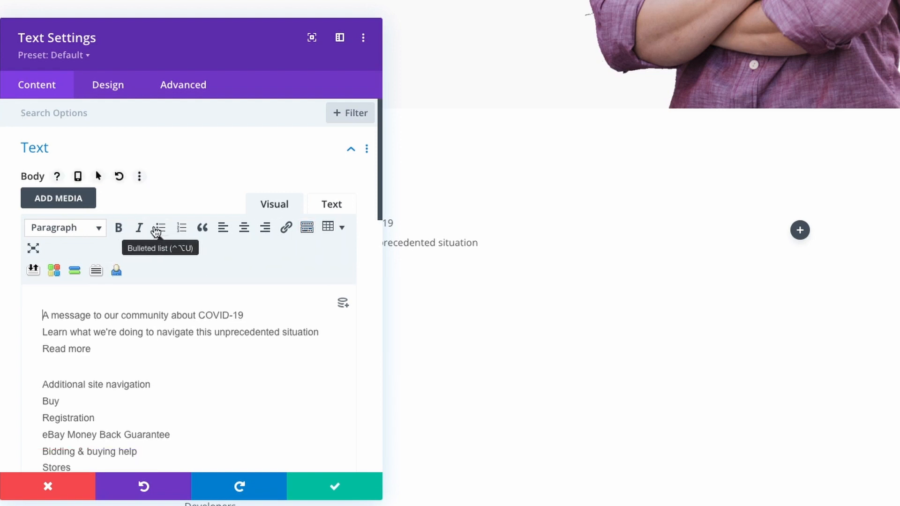
mouse_move(285, 227)
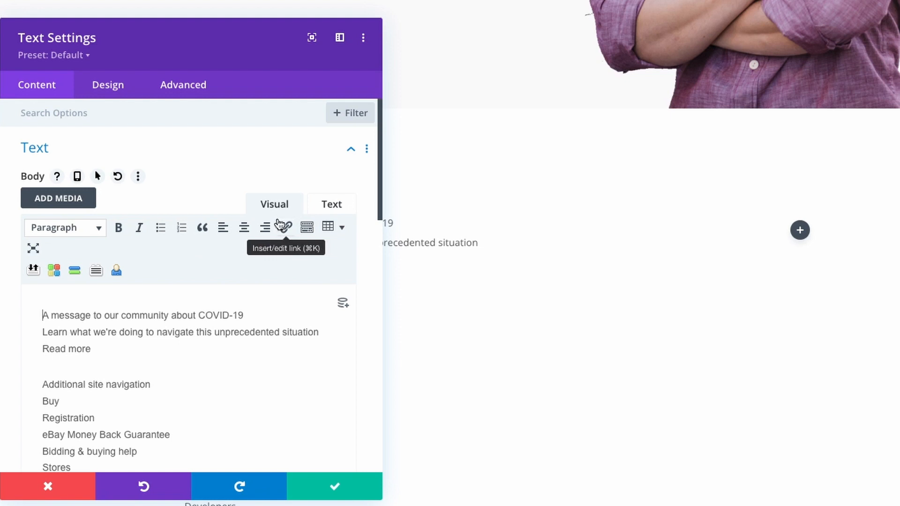
mouse_move(128, 219)
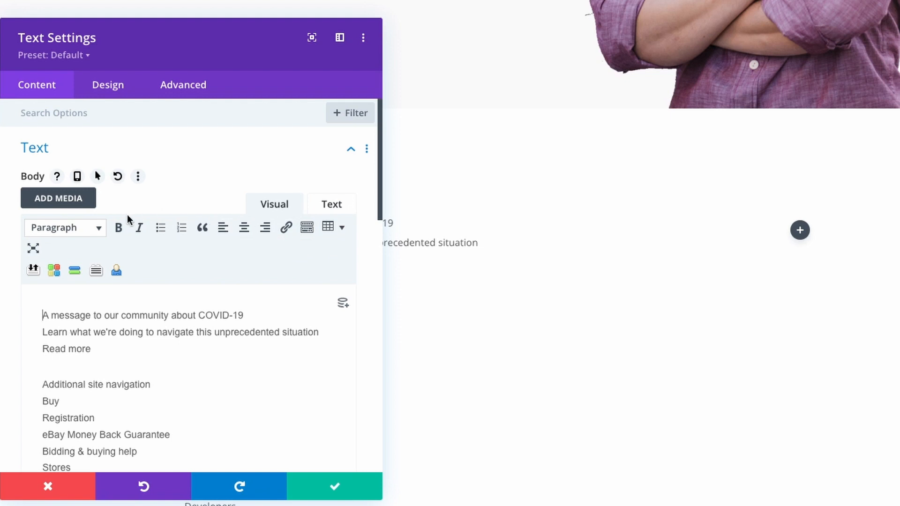
mouse_move(245, 247)
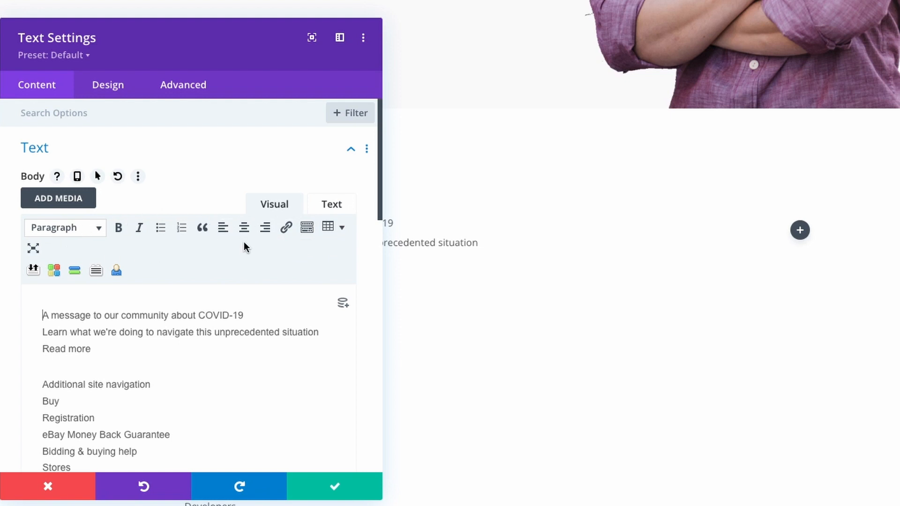
mouse_move(307, 228)
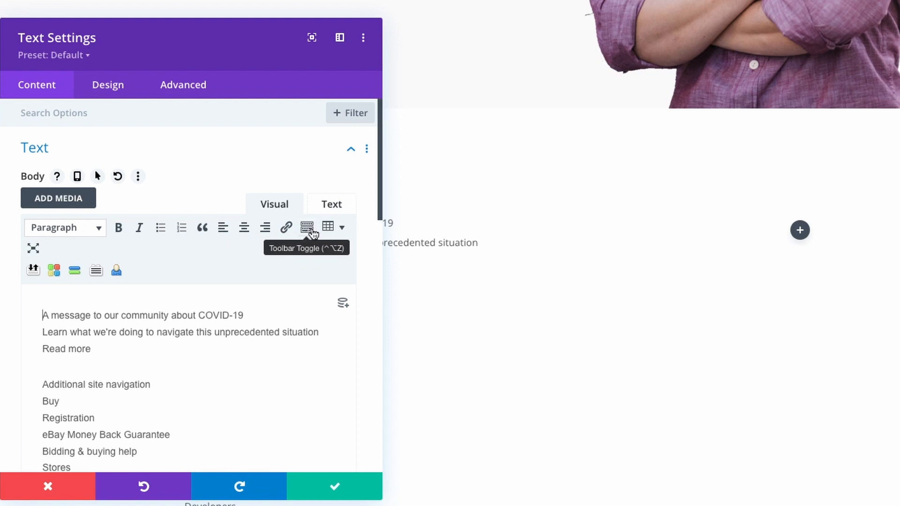
left_click(306, 228)
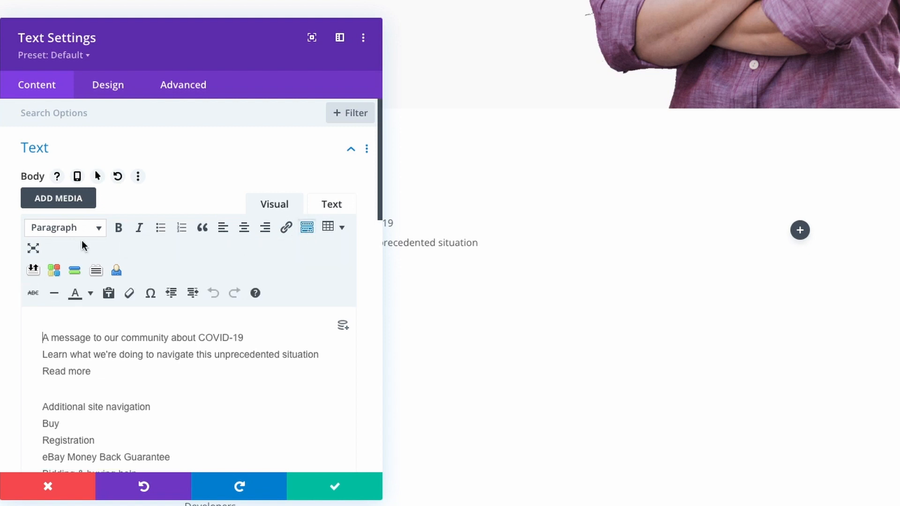
mouse_move(32, 294)
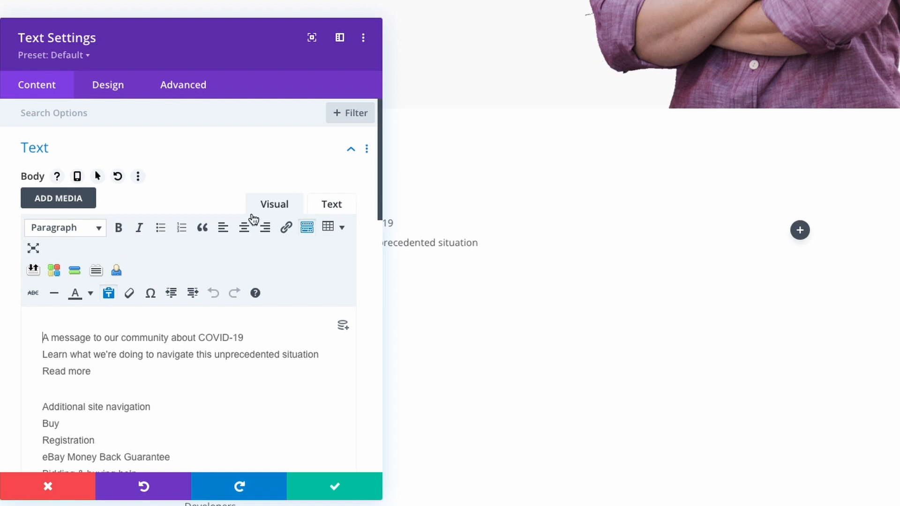
- Remove the blank line and wrap 'Read more' in <a href="/"> in the HTML, then preview the link visually
left_click(331, 203)
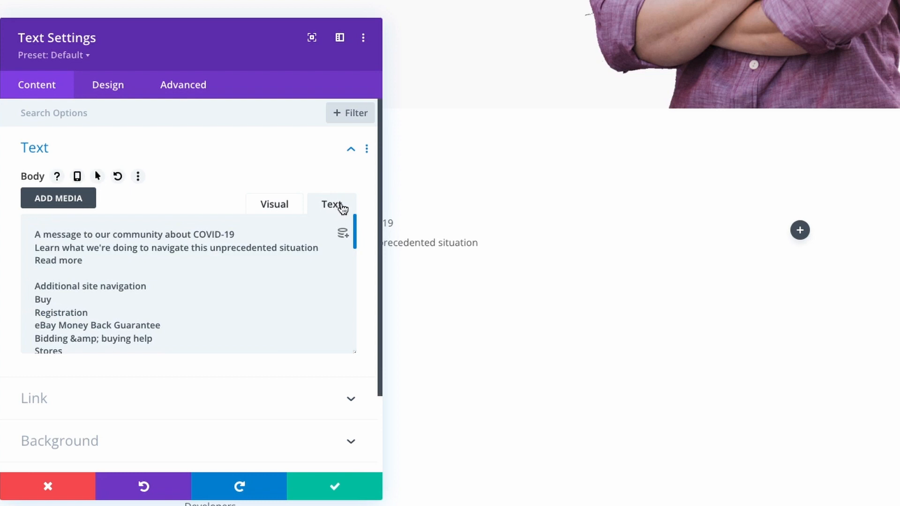
double_click(99, 247)
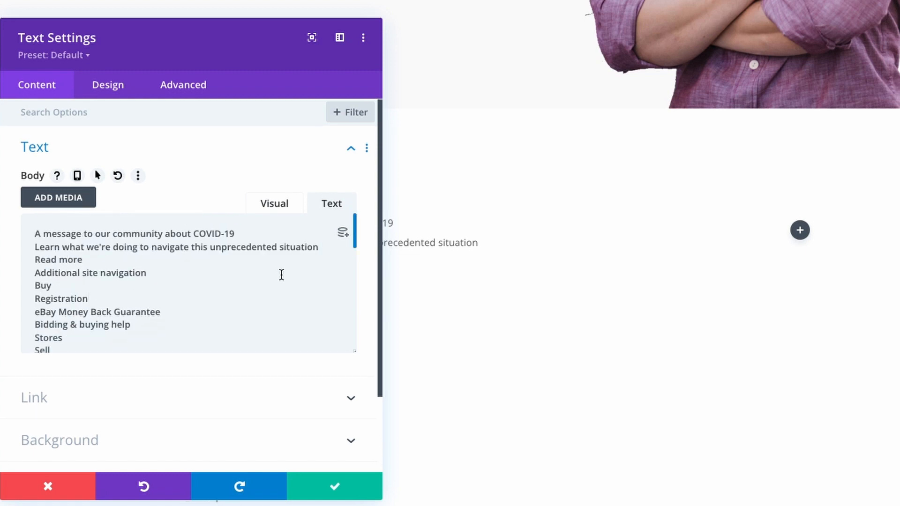
left_click(146, 273)
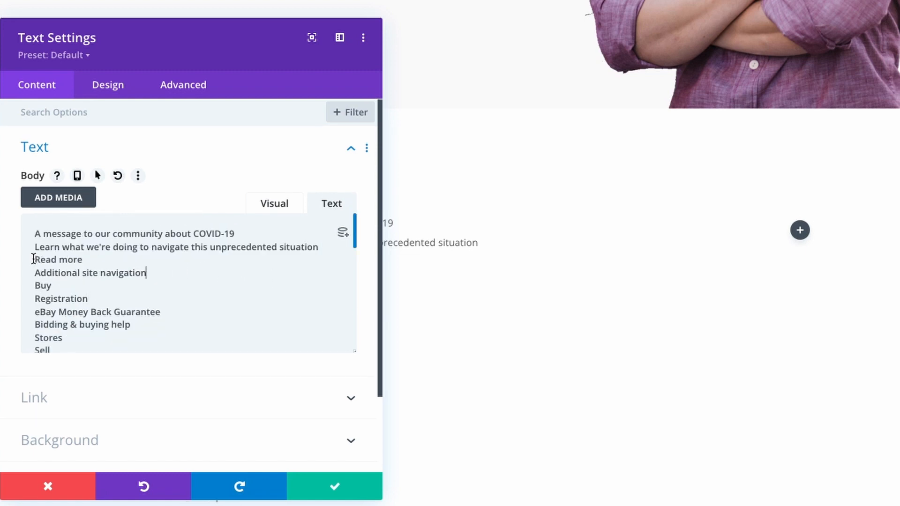
type("<a href=\"/\">")
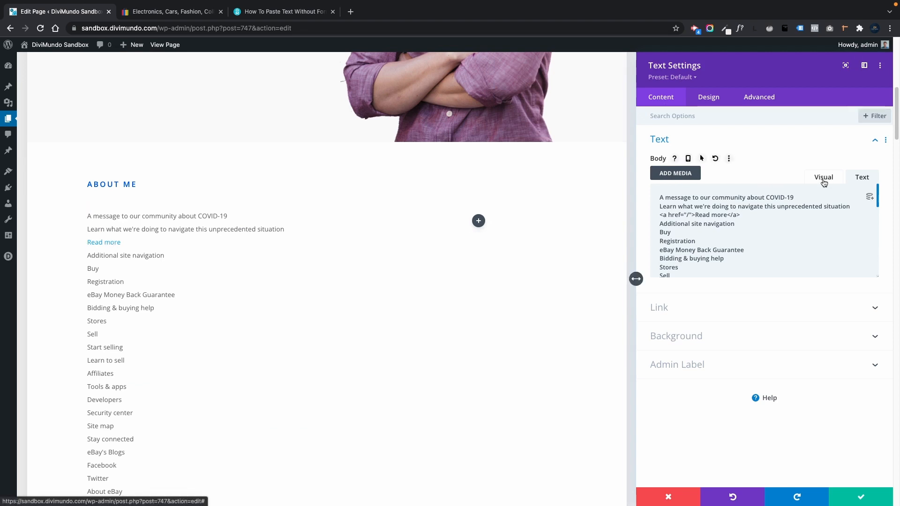
left_click(820, 178)
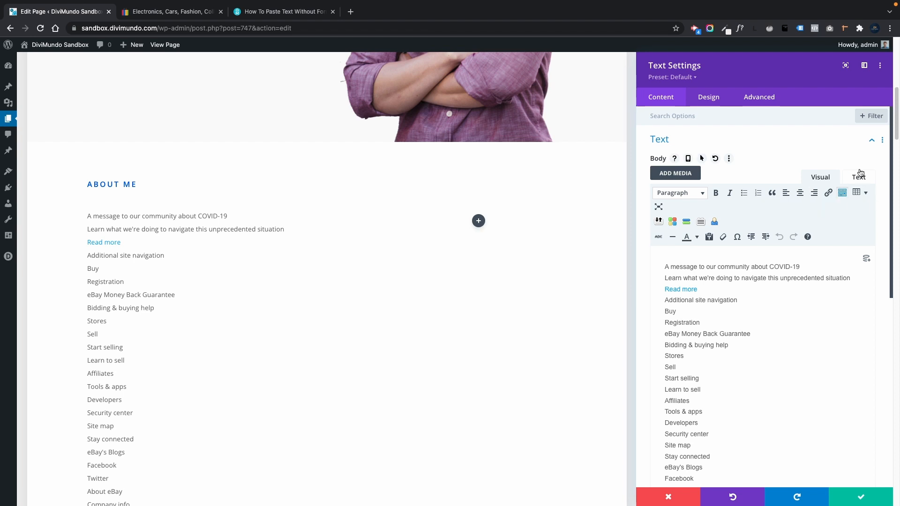
left_click(860, 177)
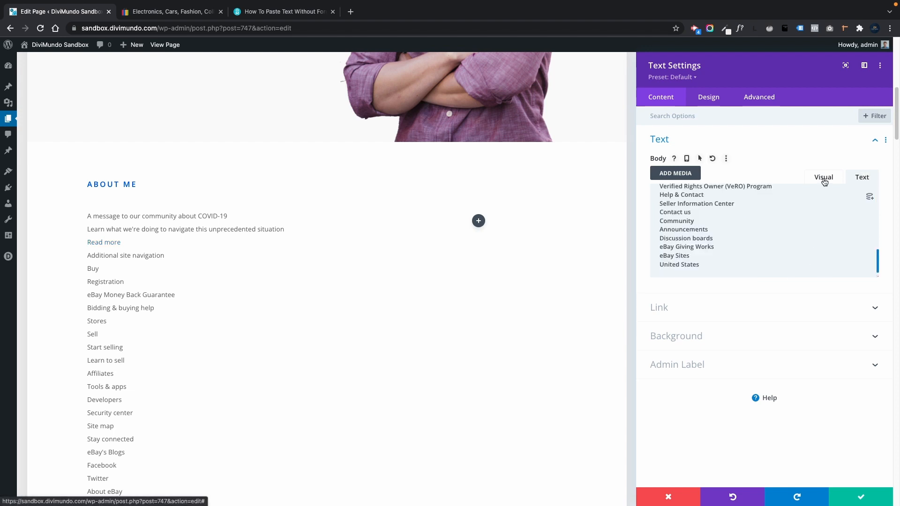
- Show the DiviMundo article's section 2.3 on pasting plain text with keyboard shortcuts
left_click(819, 177)
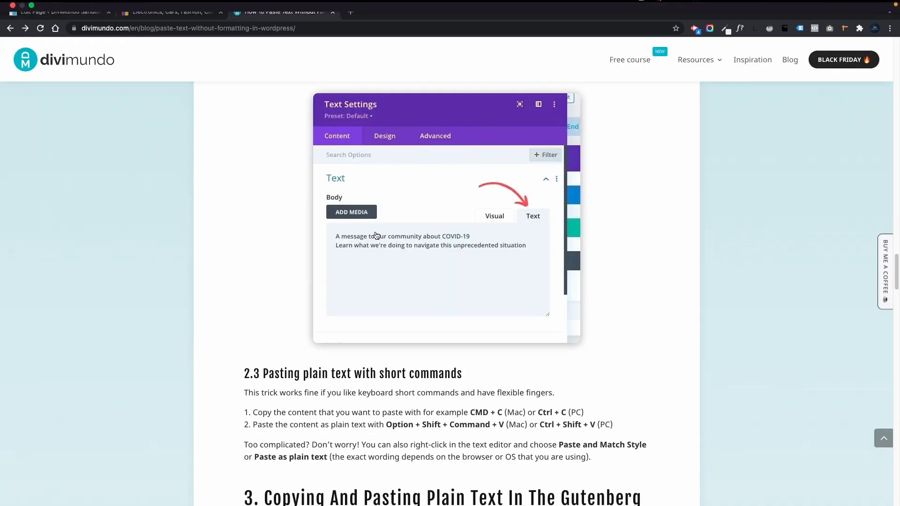
mouse_move(426, 374)
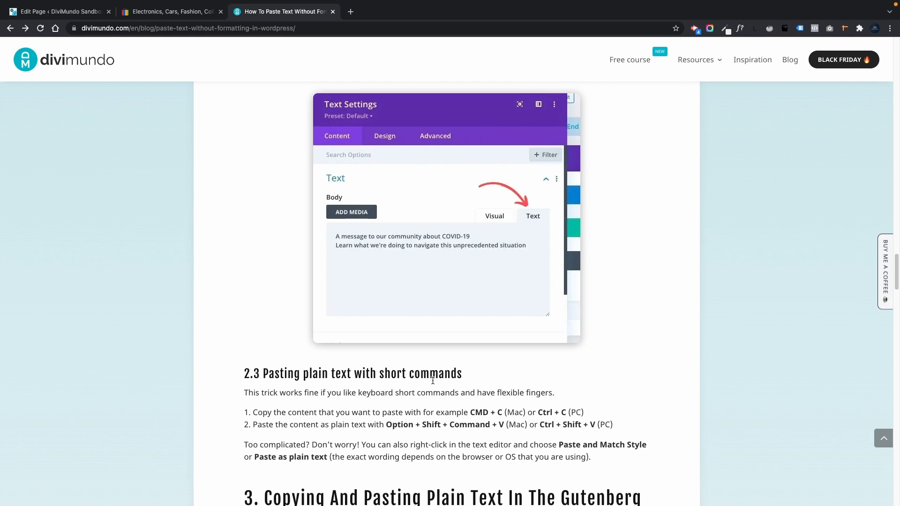
mouse_move(511, 411)
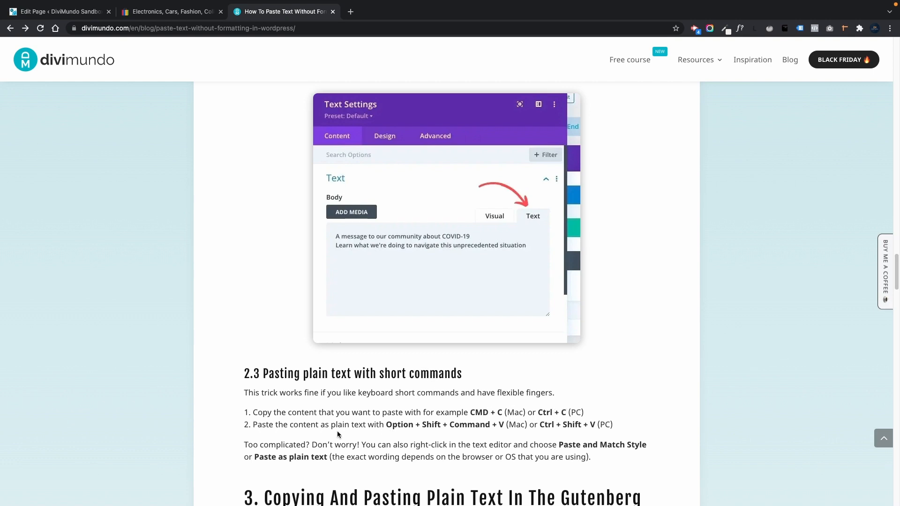
mouse_move(401, 437)
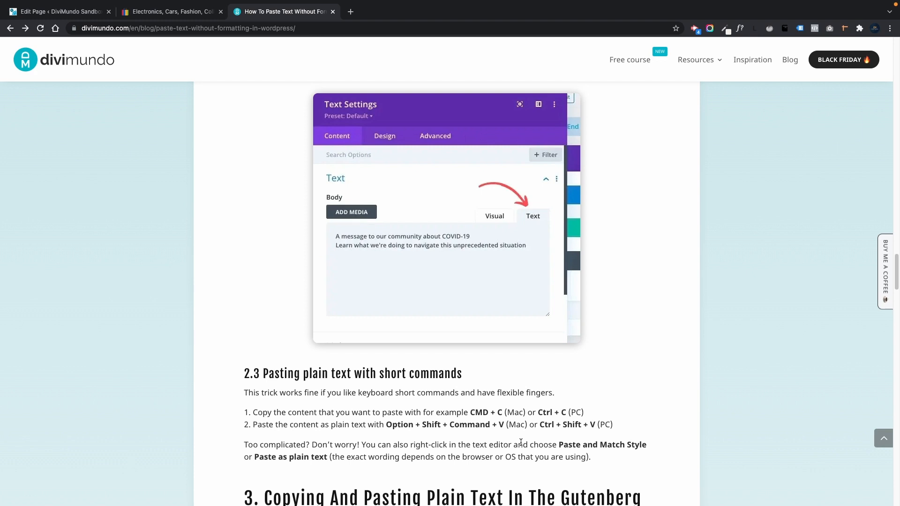
mouse_move(523, 440)
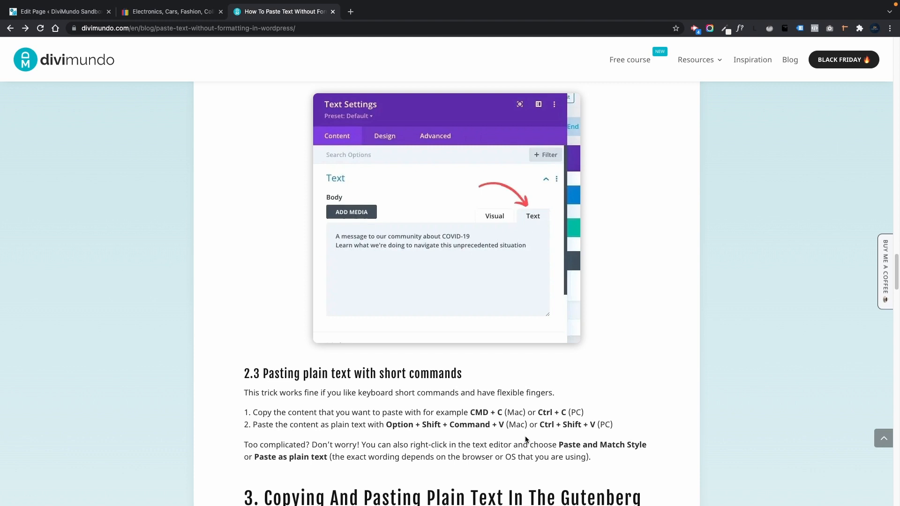
mouse_move(516, 439)
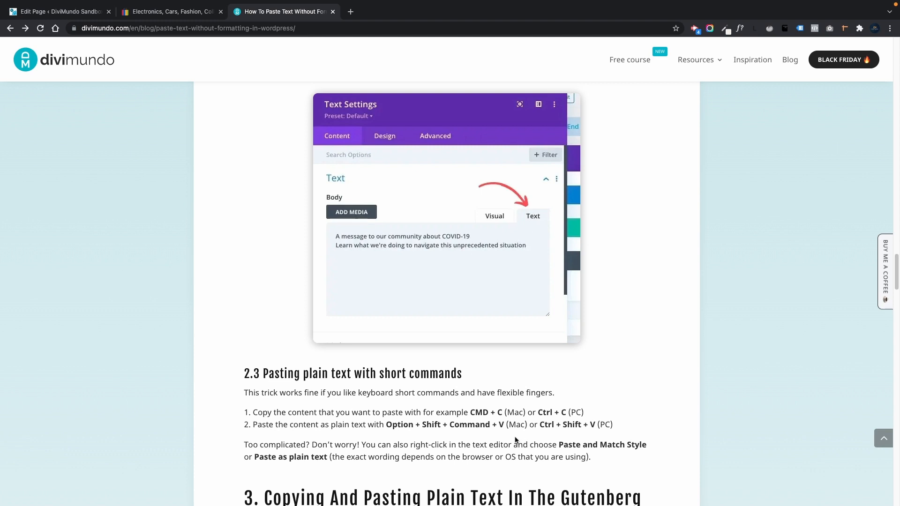
- Return to the Divi page and focus the About Me text module's body for a plain-text paste
left_click(57, 11)
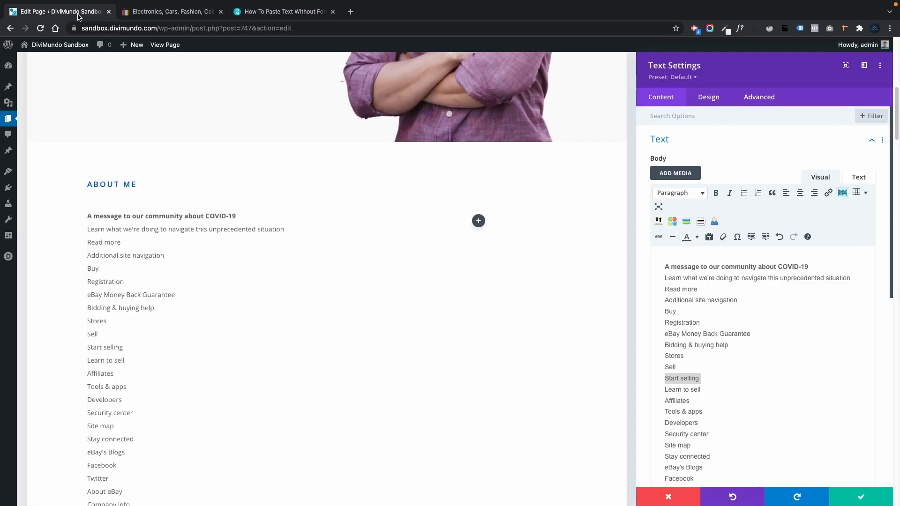
mouse_move(709, 236)
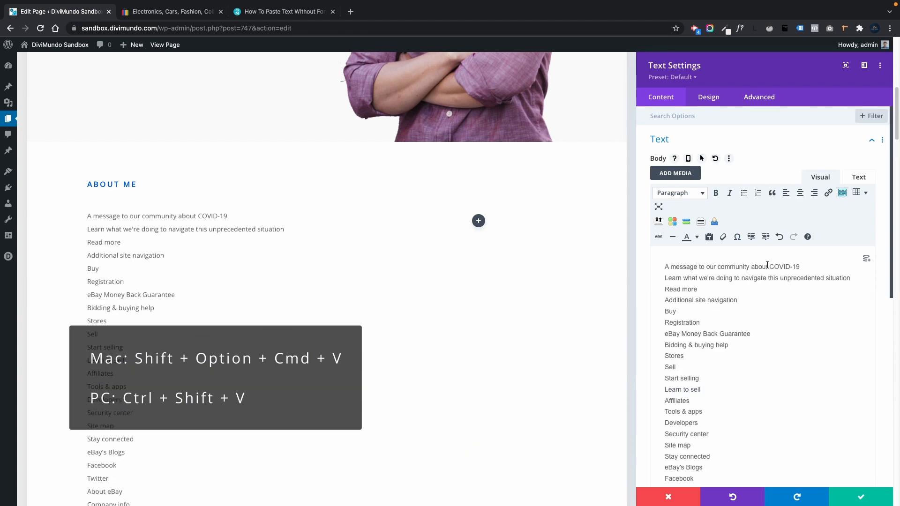
left_click(860, 177)
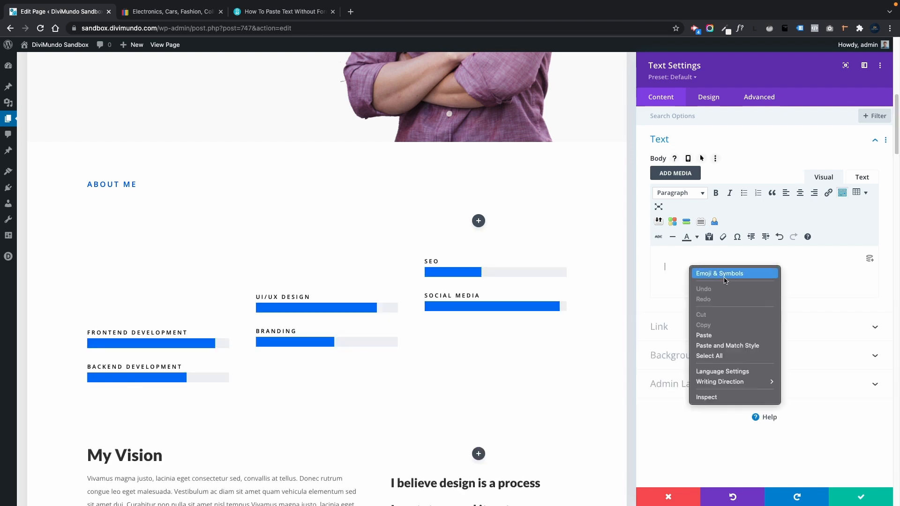
mouse_move(728, 346)
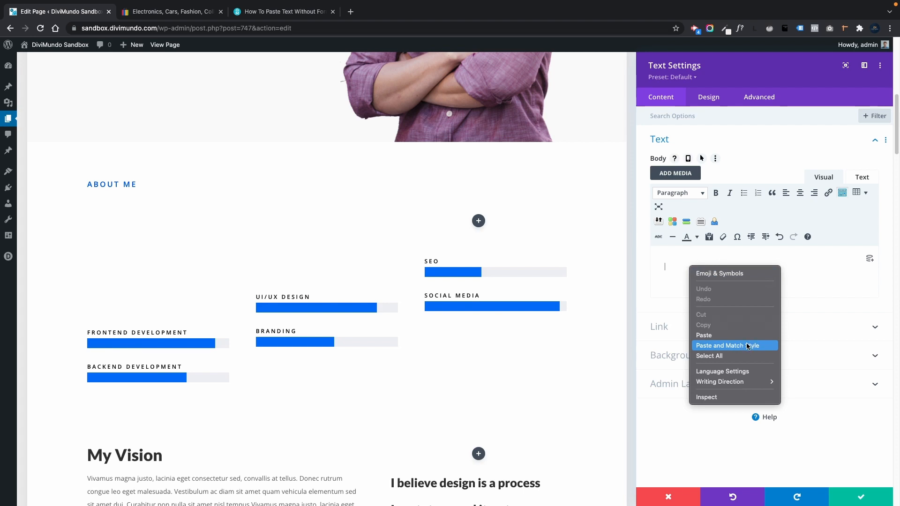
mouse_move(749, 346)
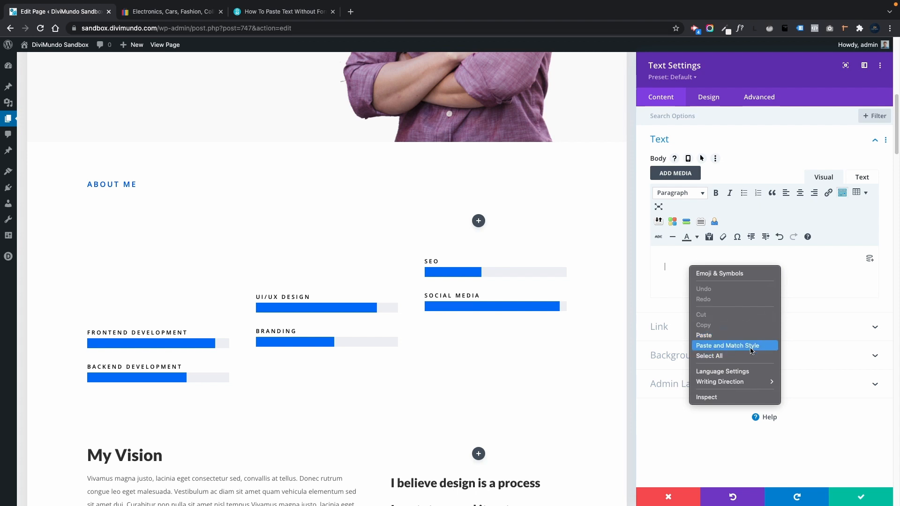
- Paste the eBay footer links into the body via Paste and Match Style as unformatted lines
left_click(726, 346)
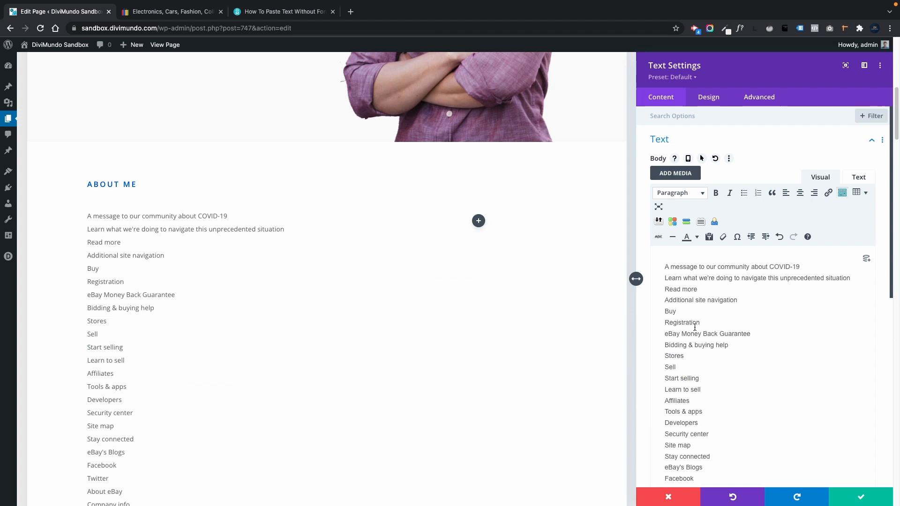
mouse_move(703, 364)
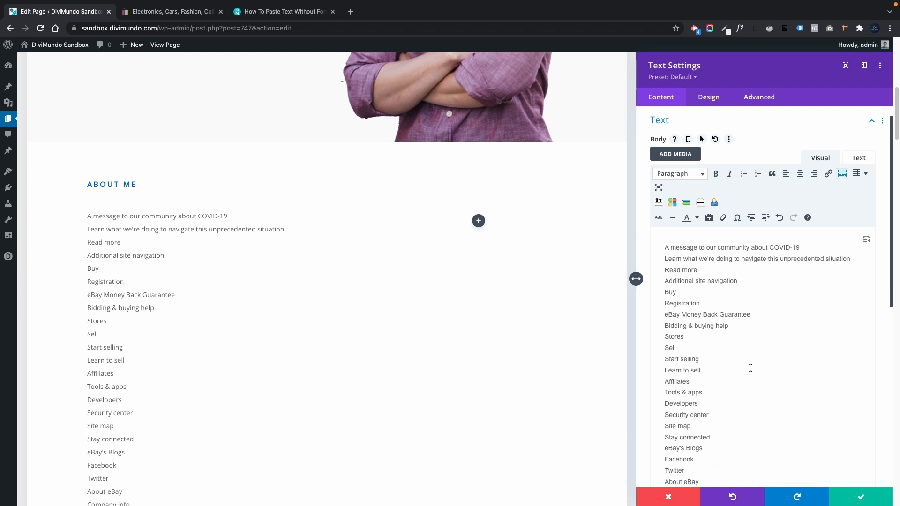
mouse_move(750, 367)
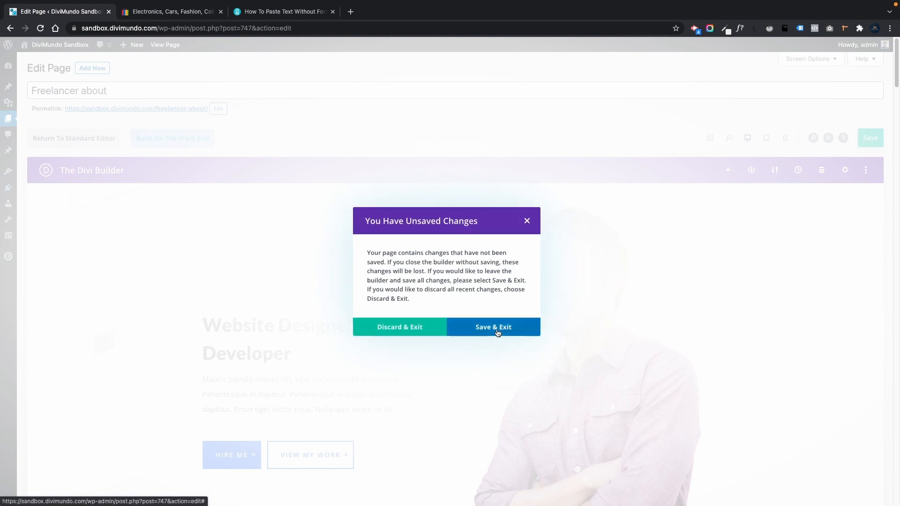
- Save and leave the builder, then search Add Plugins for 'Paste As Plain Text By Default'
left_click(492, 326)
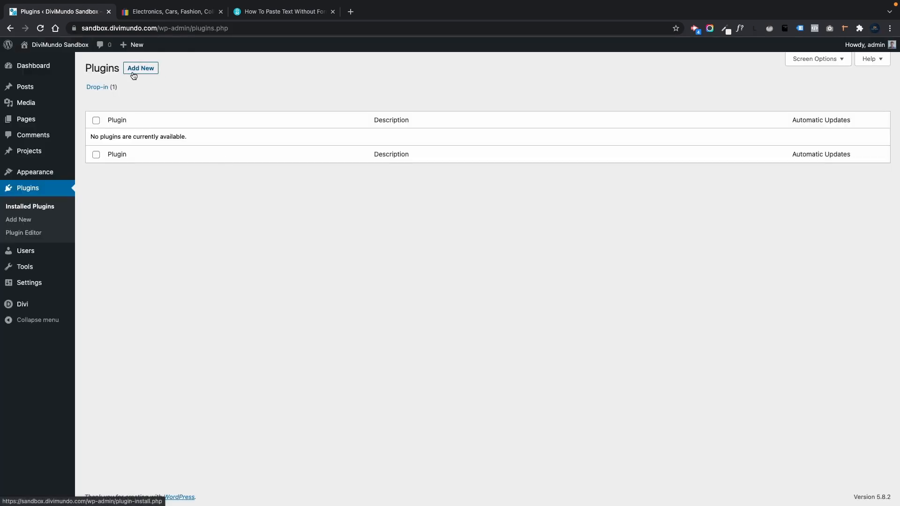
left_click(140, 67)
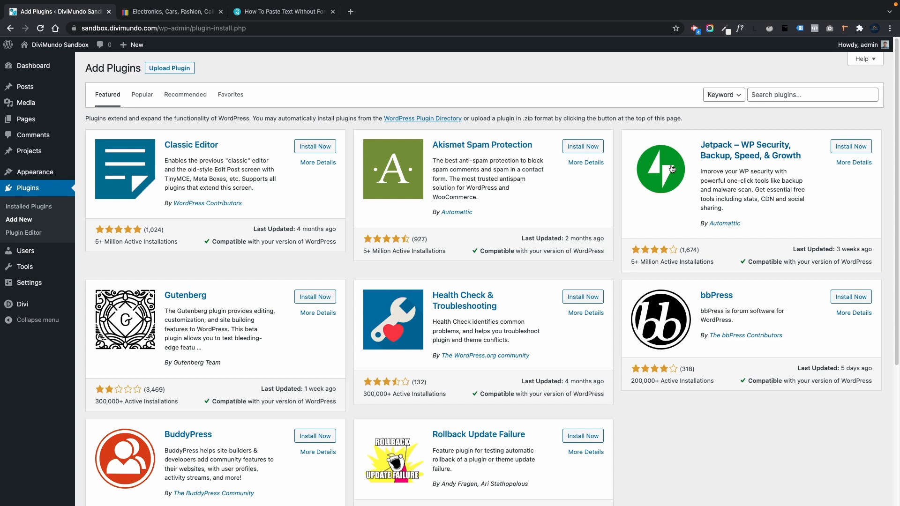
type("paste as plain text by default")
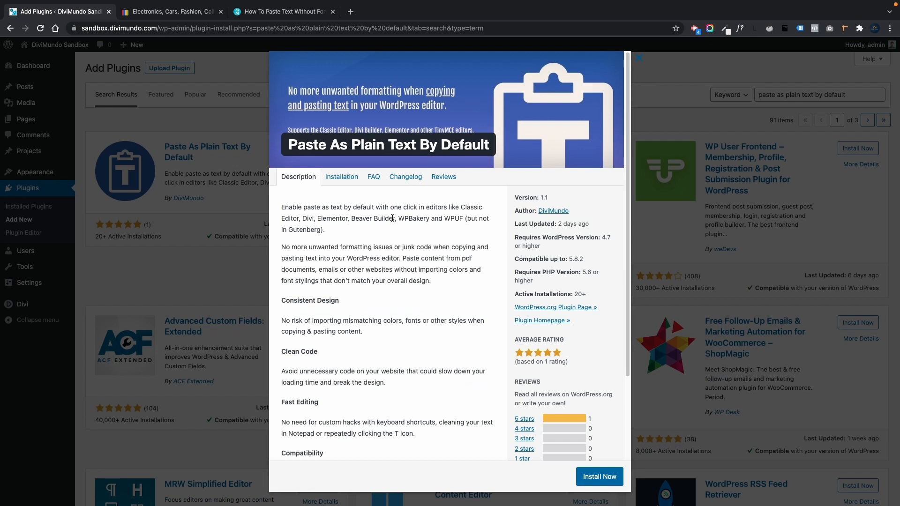
mouse_move(320, 216)
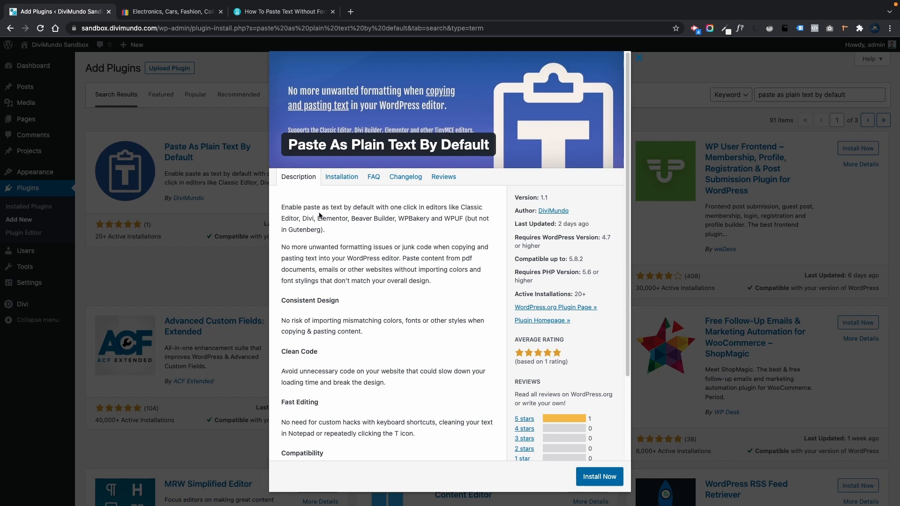
mouse_move(360, 220)
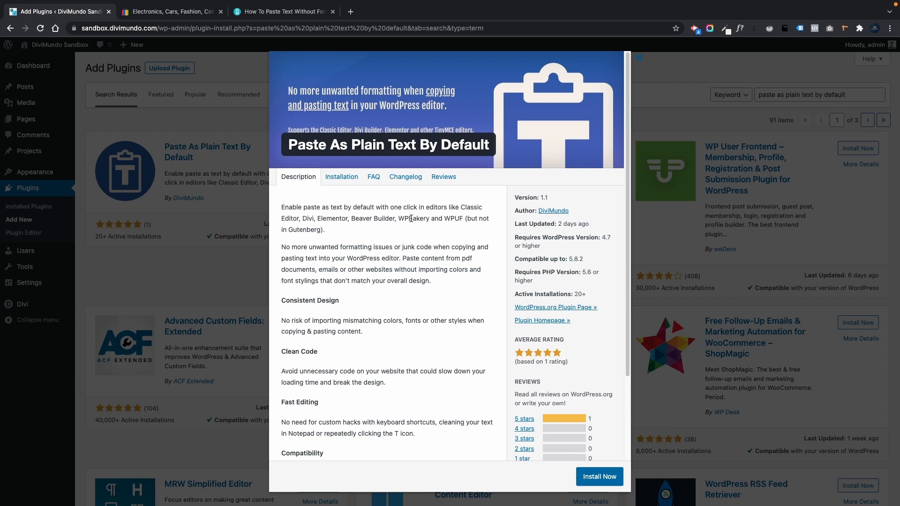
mouse_move(420, 214)
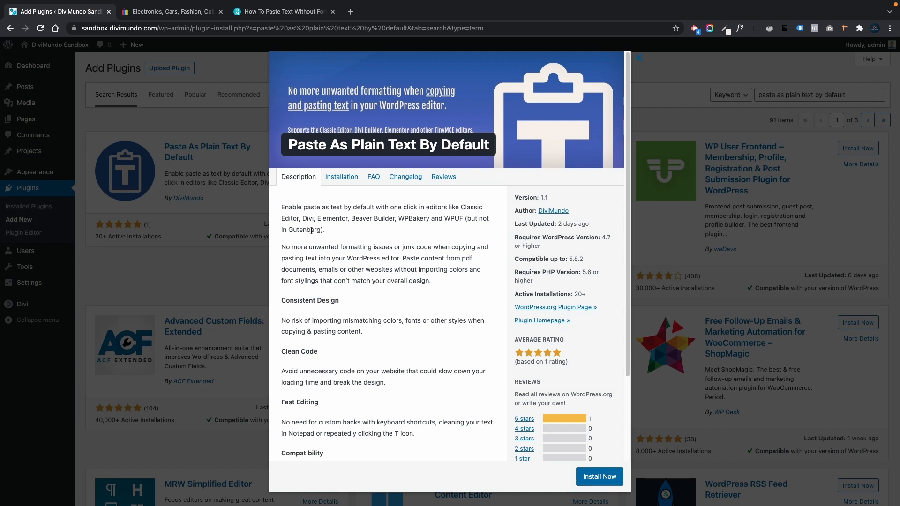
mouse_move(360, 235)
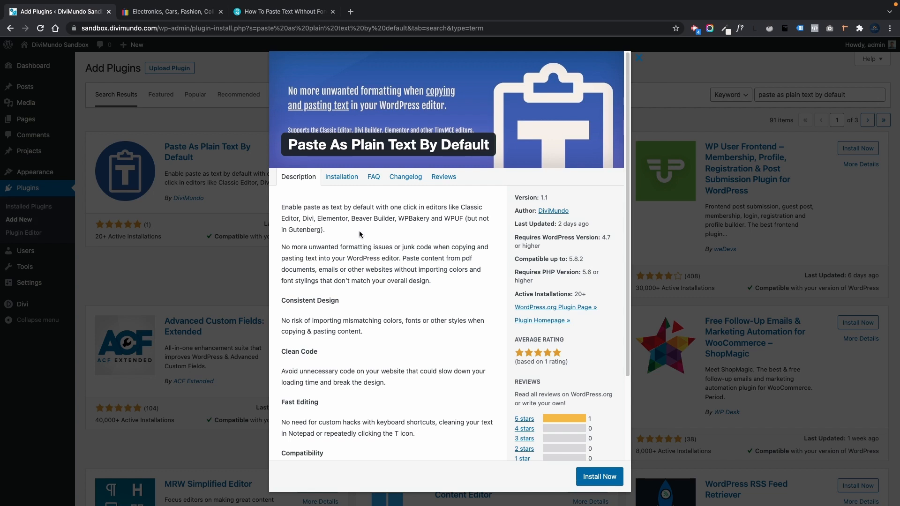
mouse_move(368, 239)
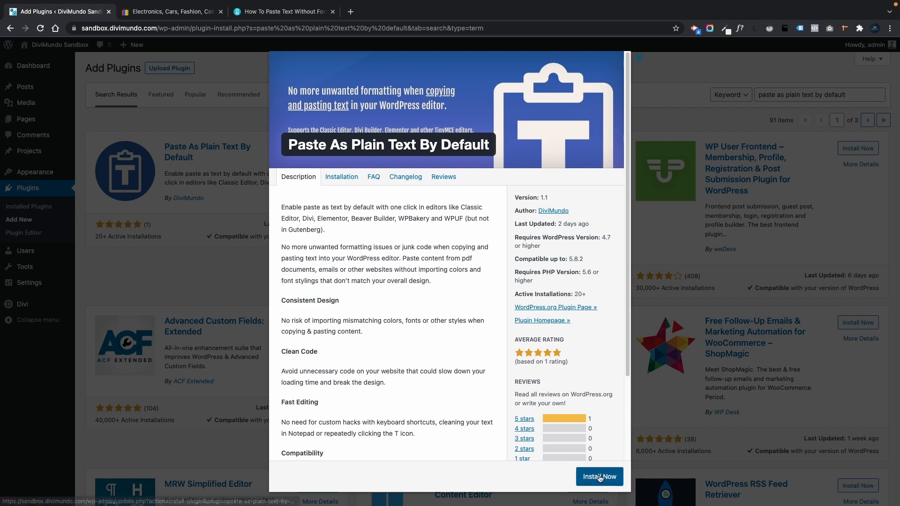
- Install and activate the Paste As Plain Text By Default plugin
left_click(599, 476)
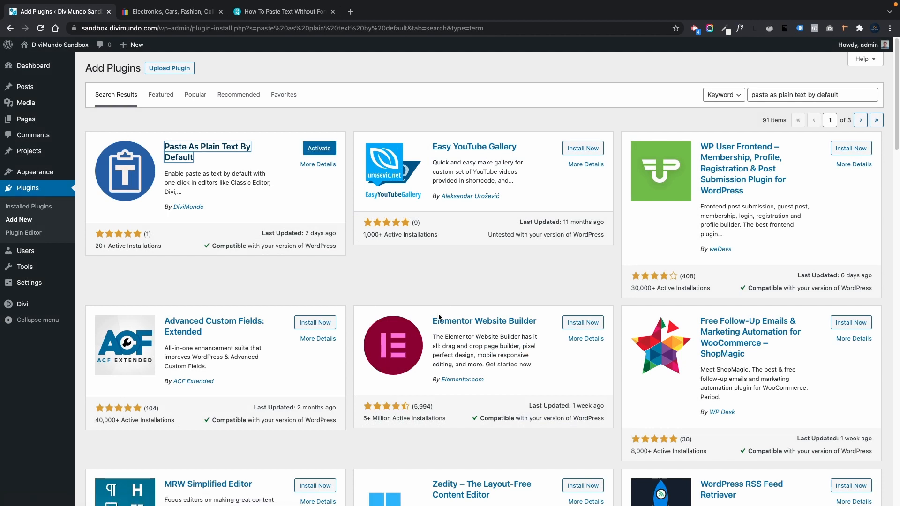
left_click(319, 148)
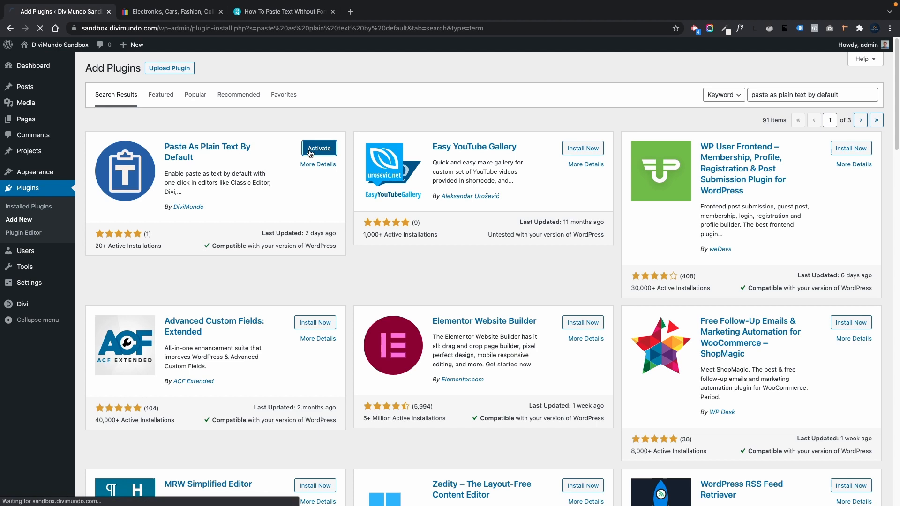
left_click(319, 149)
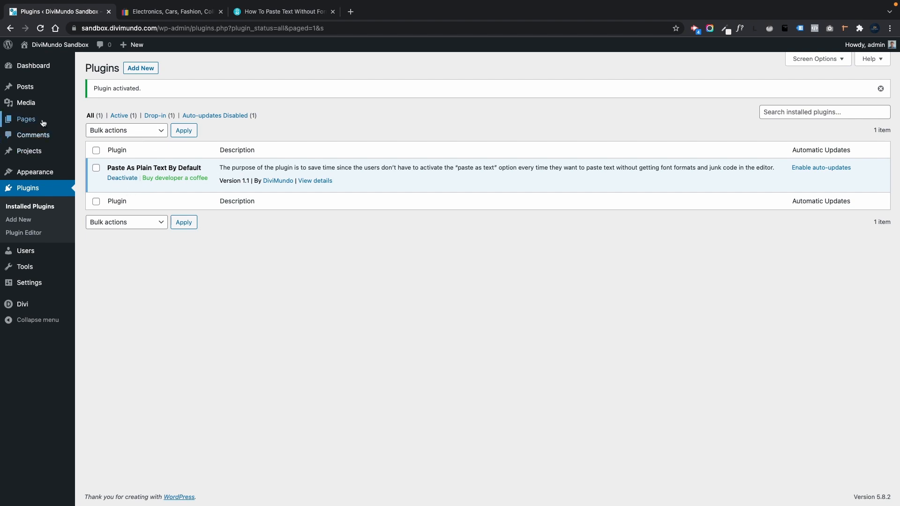
- Open the Freelancer about page in the Visual Builder and scroll to the About Me text
left_click(25, 119)
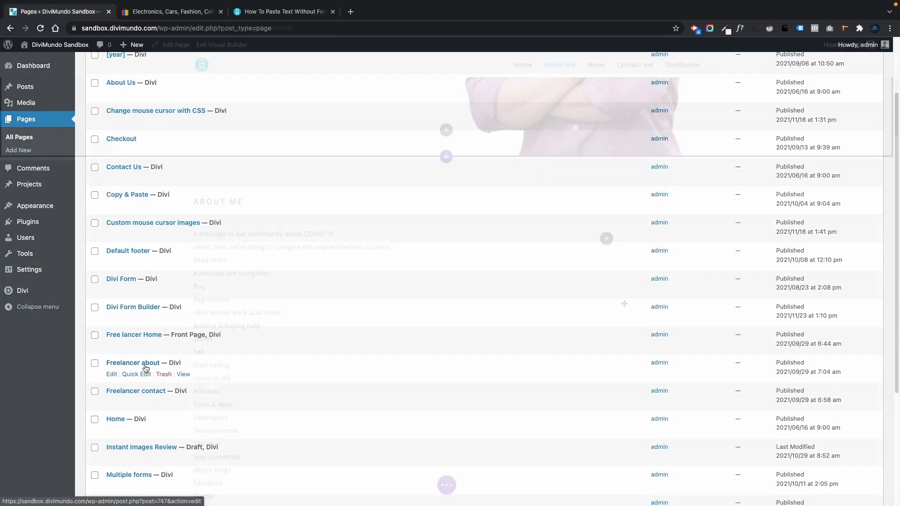
left_click(112, 374)
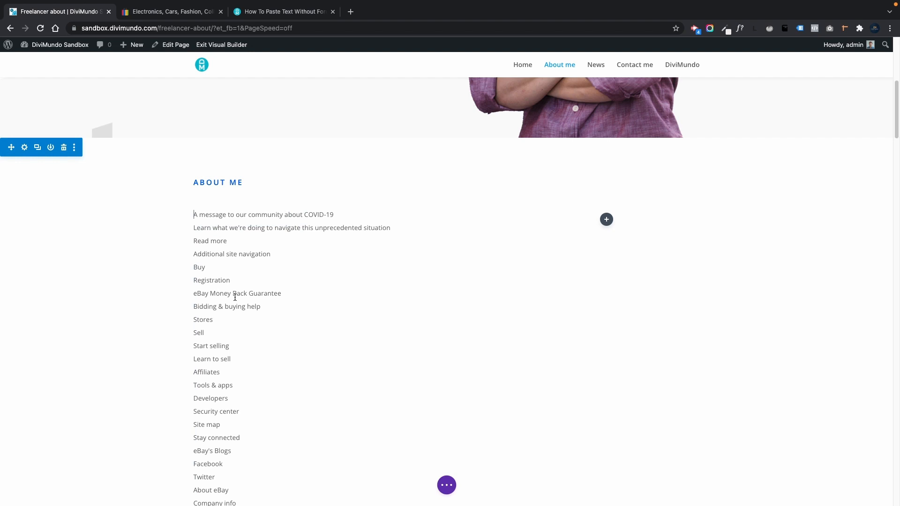
left_click_drag(193, 214, 240, 502)
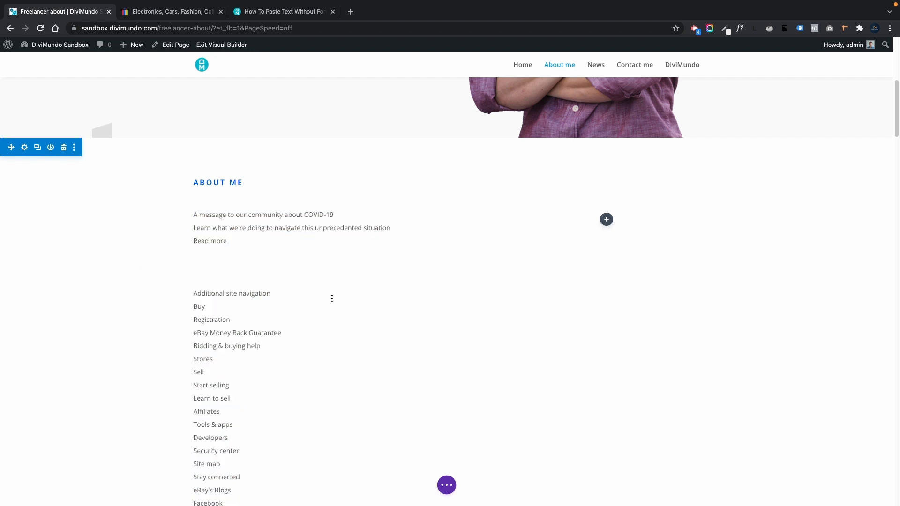
scroll("down", 3)
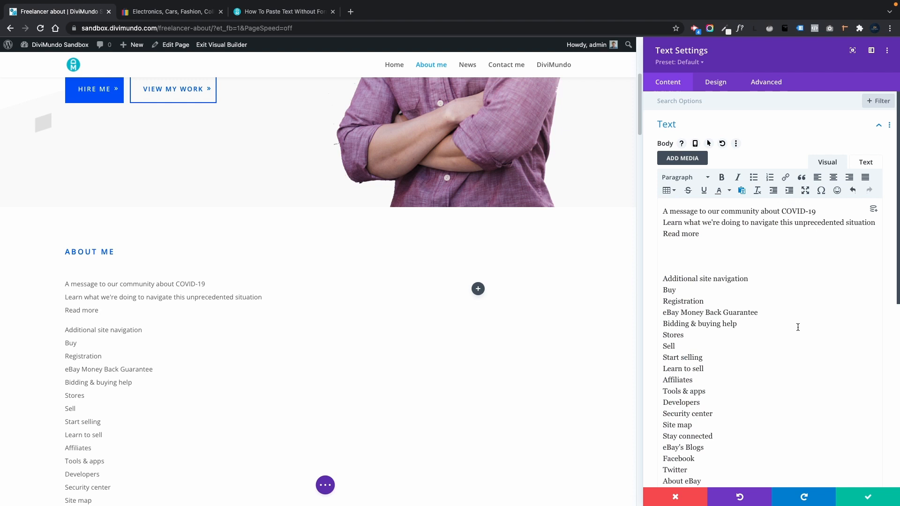
- Focus the module's Body editor and remove the extra empty lines after Read more
left_click(865, 162)
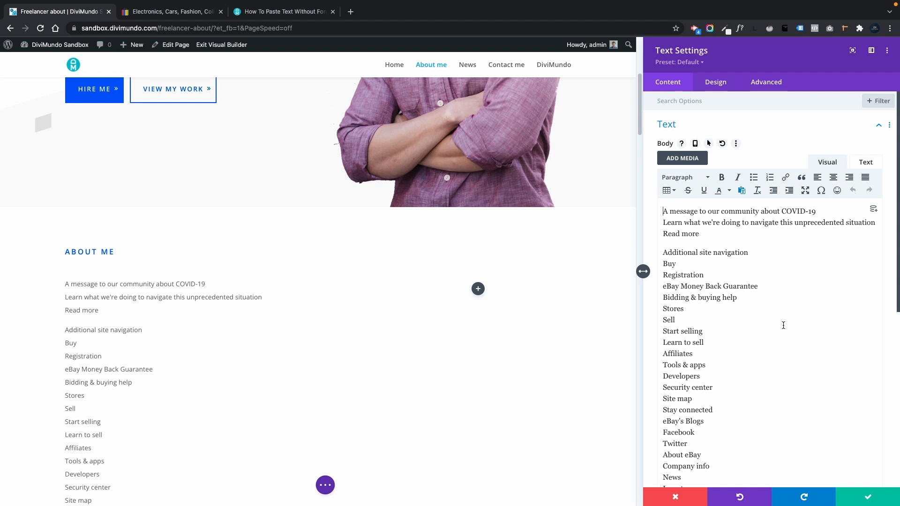
mouse_move(788, 272)
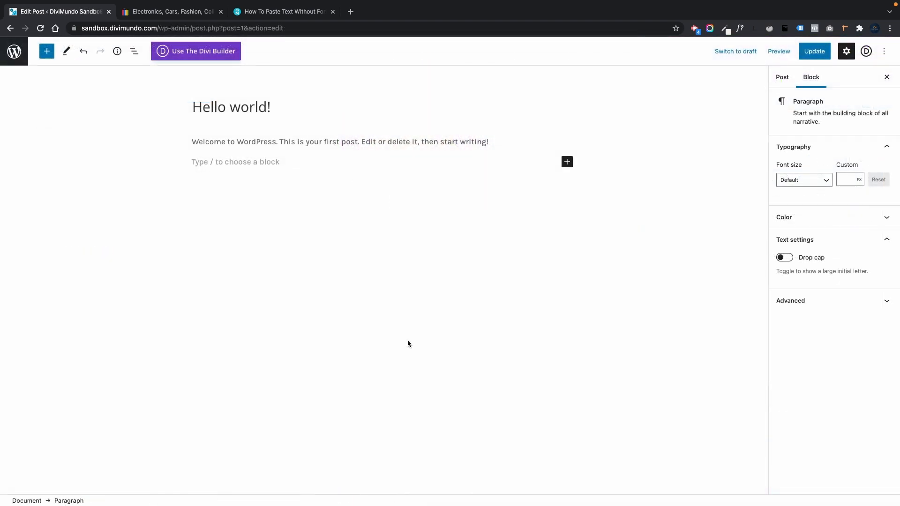
- Add a paragraph reading abc below the welcome text and show its block Options menu
left_click(236, 162)
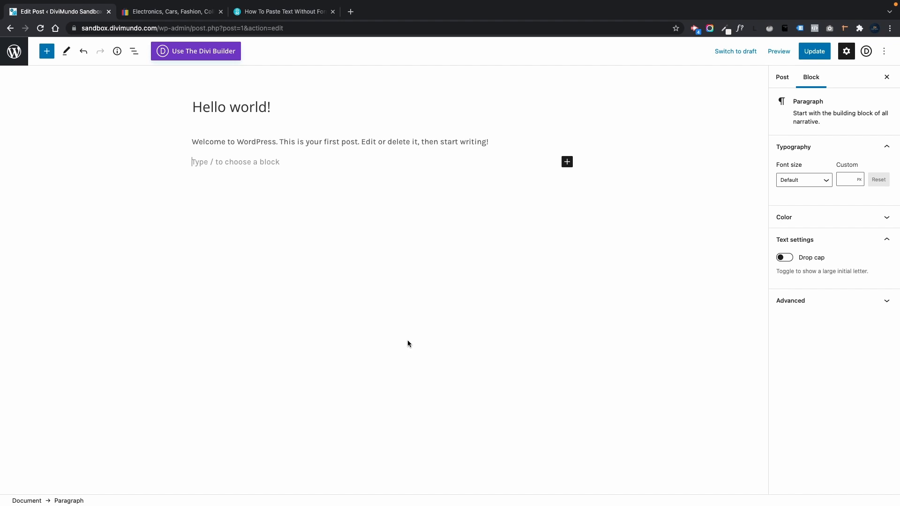
mouse_move(611, 156)
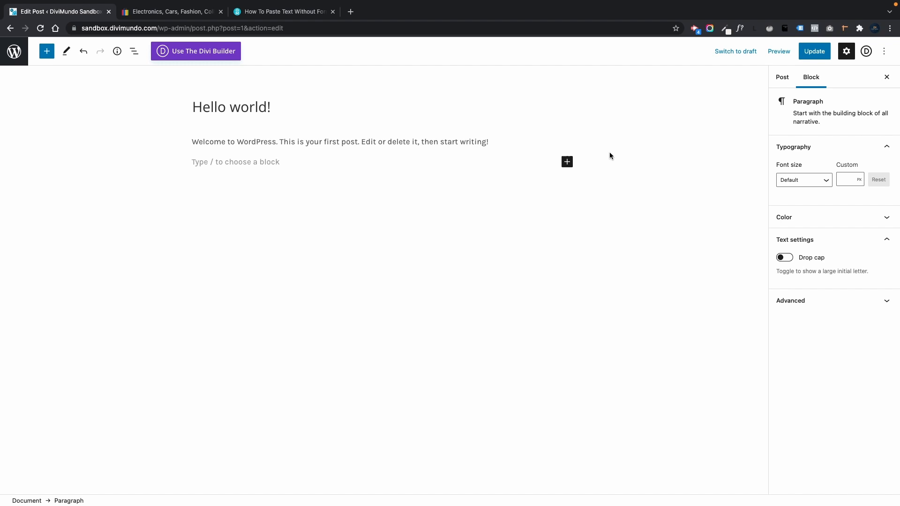
left_click(566, 163)
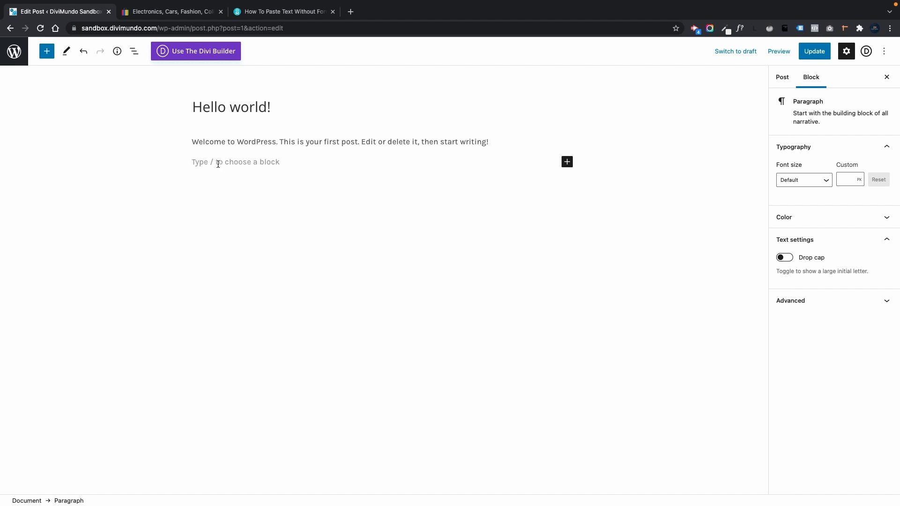
type("ab")
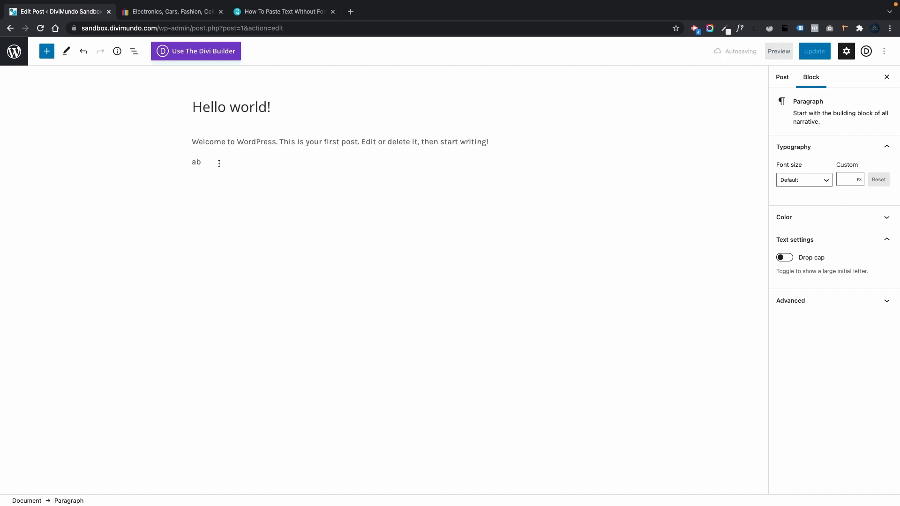
type("c")
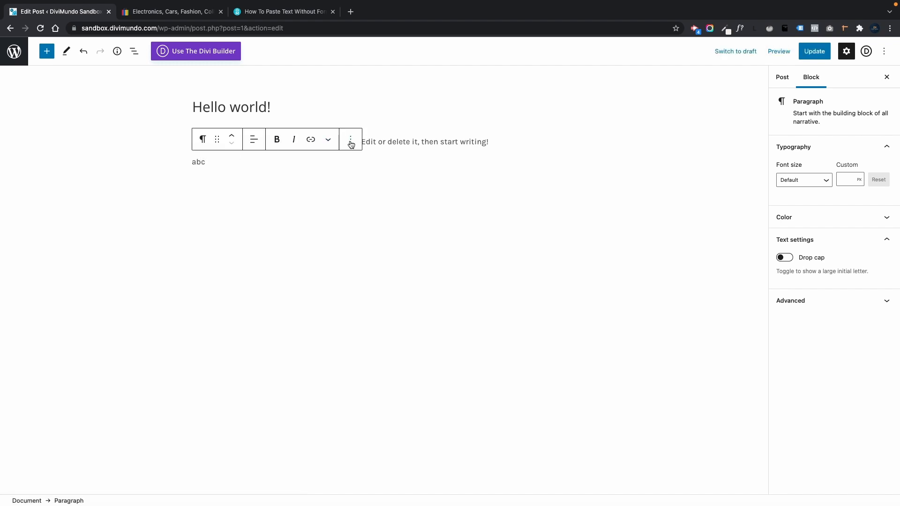
mouse_move(311, 140)
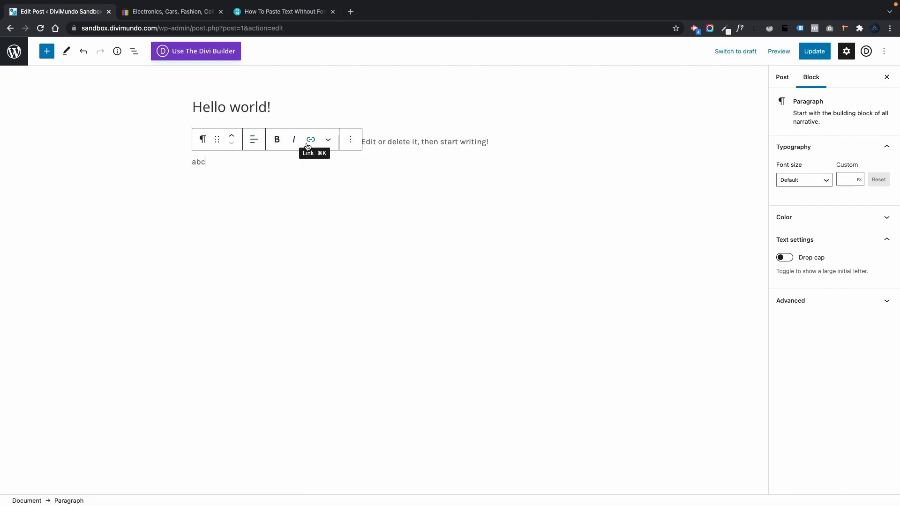
mouse_move(294, 139)
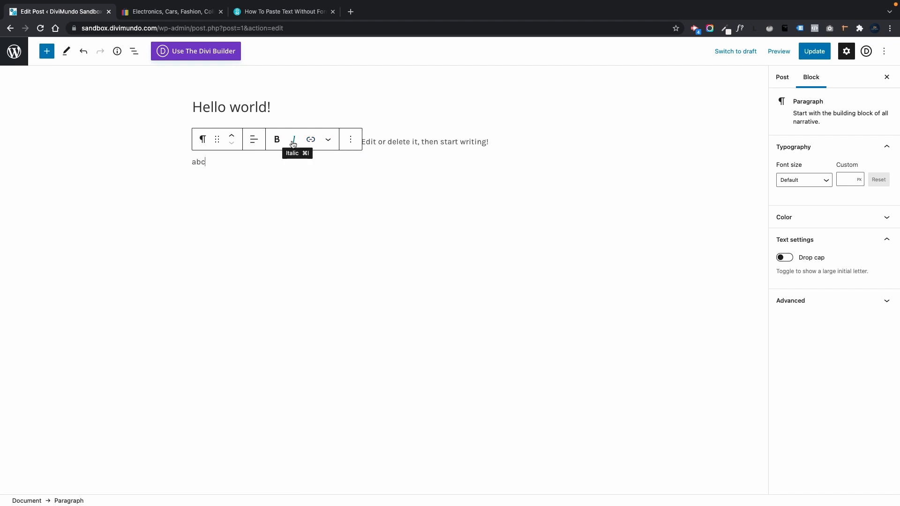
mouse_move(351, 139)
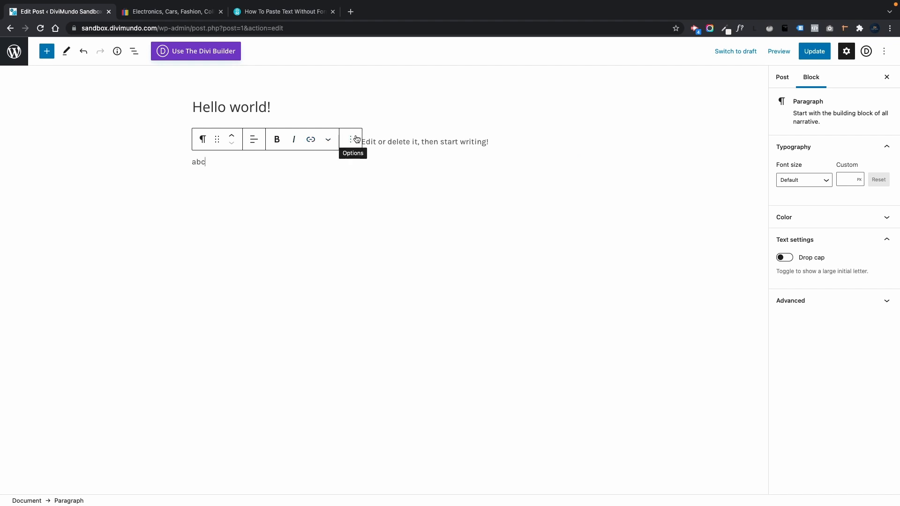
left_click(352, 139)
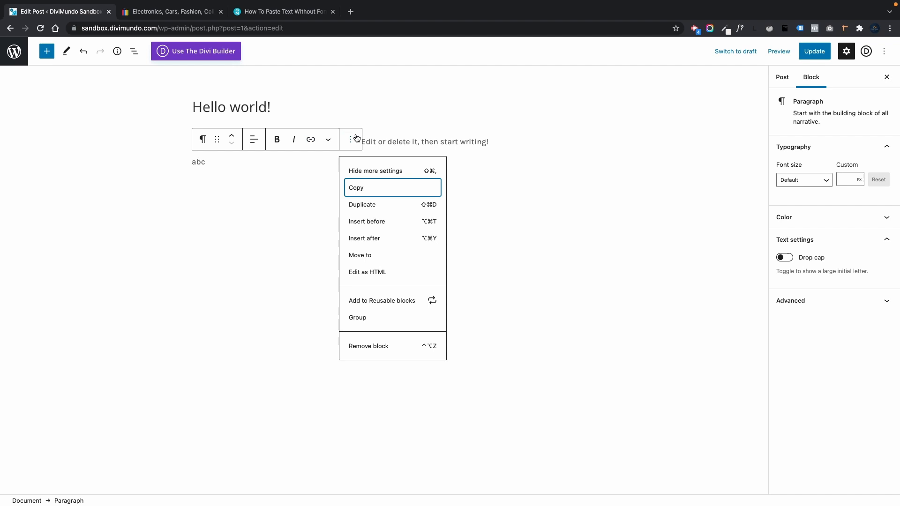
mouse_move(368, 272)
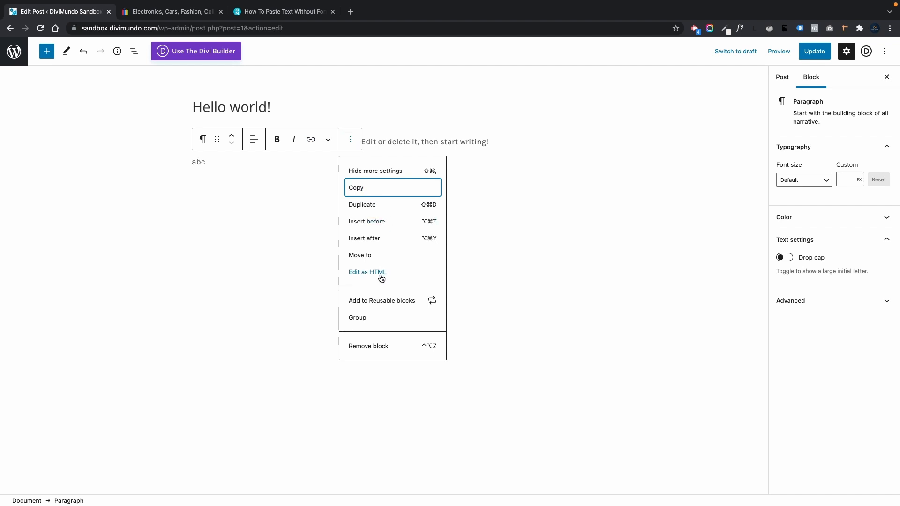
- Edit the abc paragraph as HTML, paste the tagless footer text and leave, making the block invalid
left_click(368, 272)
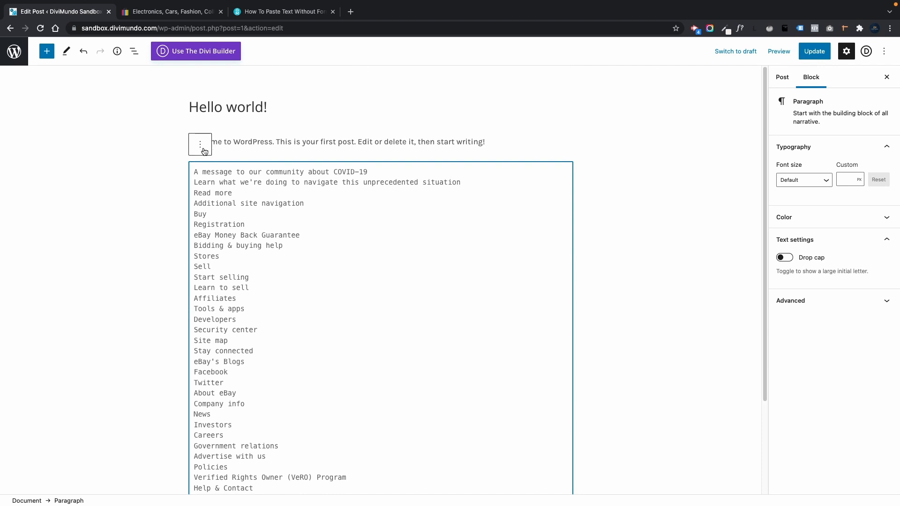
left_click(200, 144)
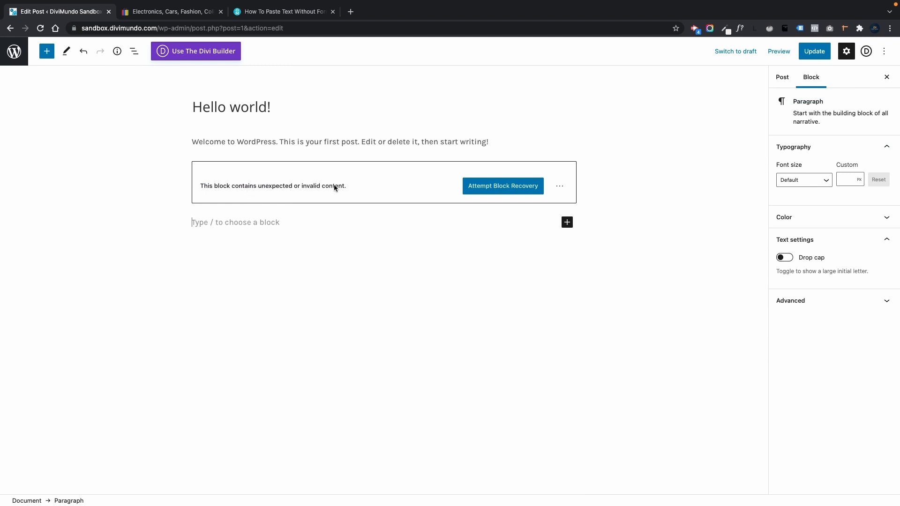
mouse_move(503, 186)
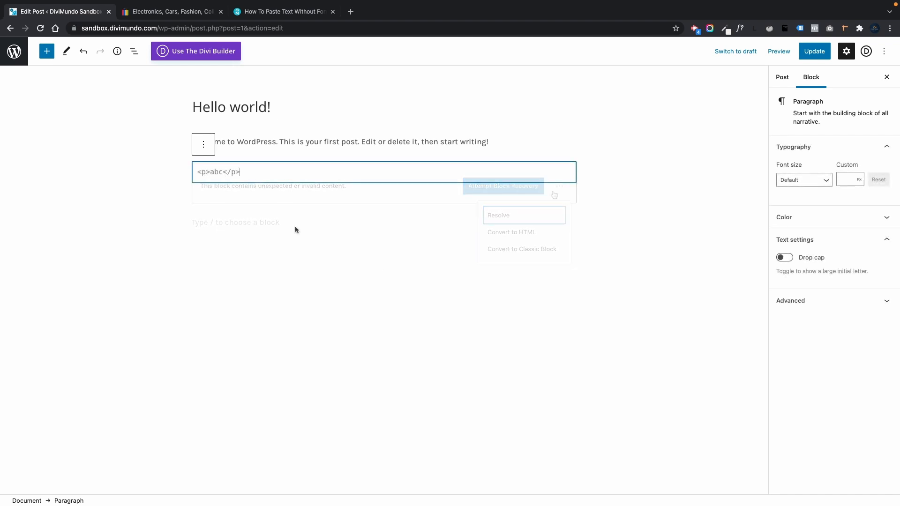
- Replace abc between the <p> tags with the footer text so it renders as one valid paragraph
left_click(503, 185)
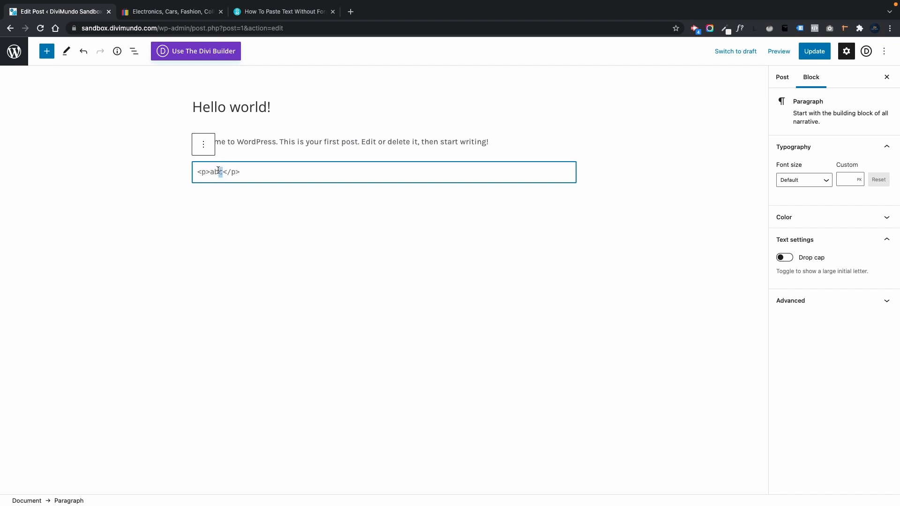
double_click(217, 171)
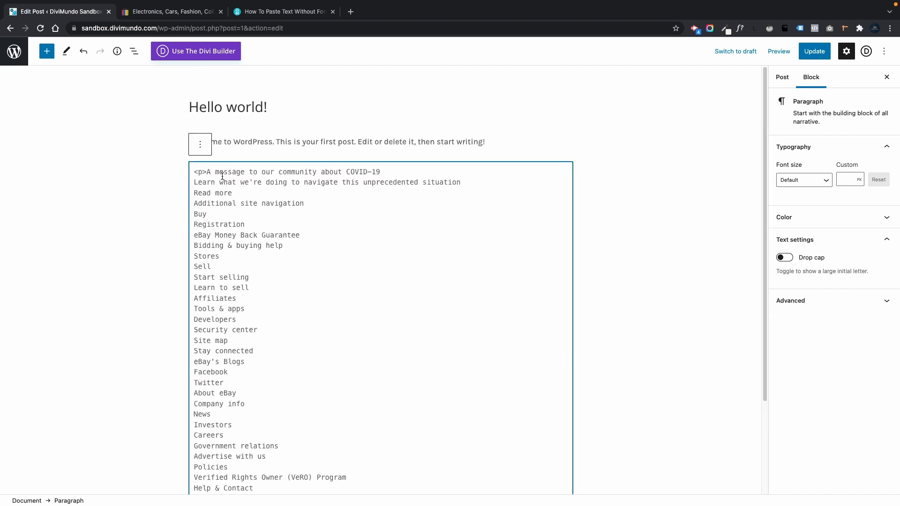
left_click(200, 144)
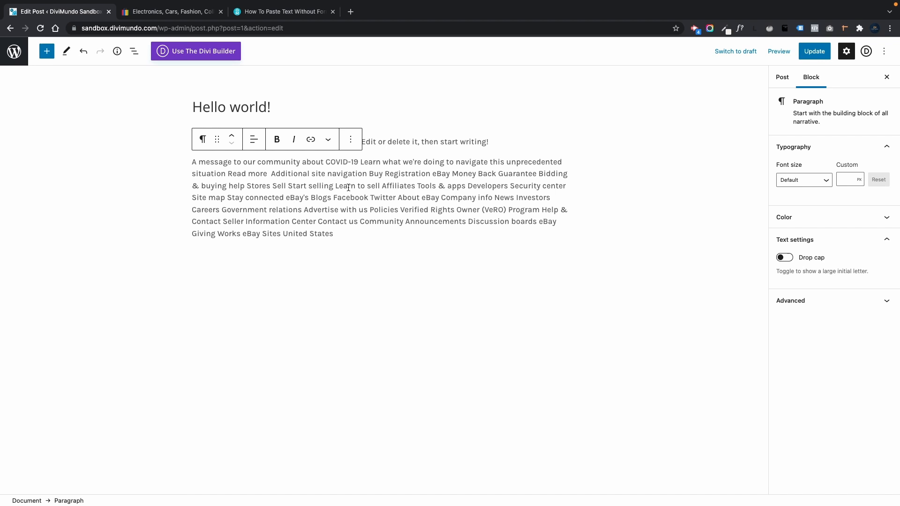
mouse_move(408, 195)
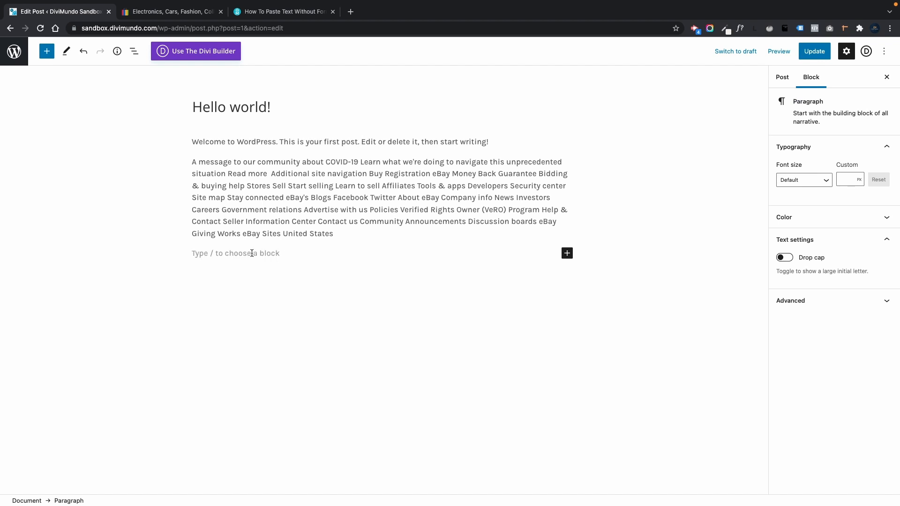
- Clear the test characters, paste the footer with Paste and Match Style, and show the block's Options menu
type("ab")
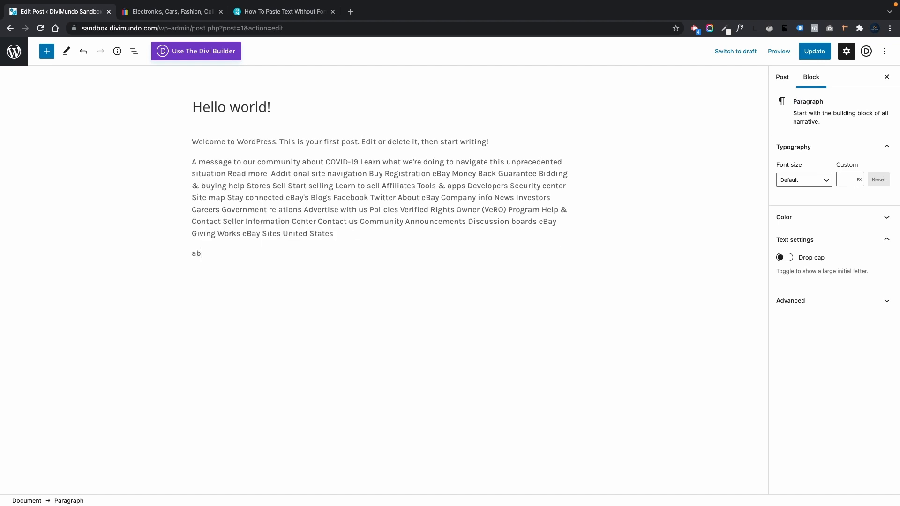
key("Backspace")
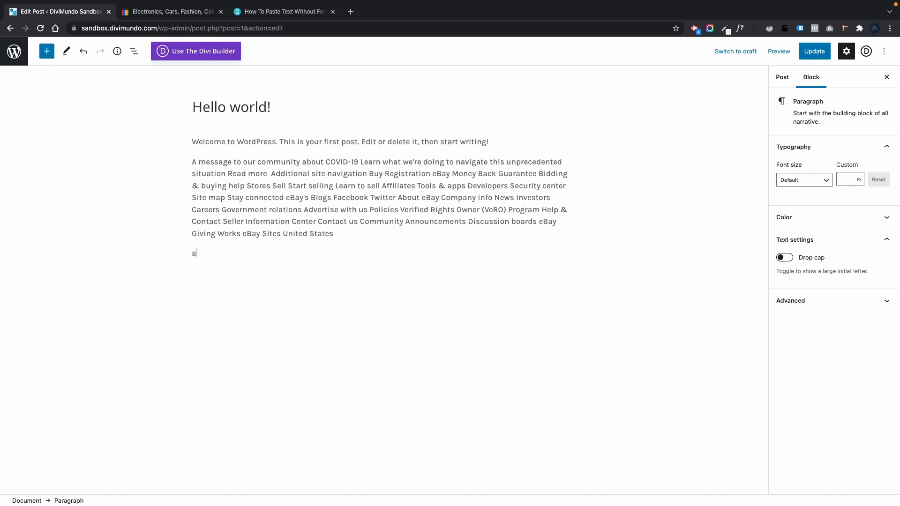
key("Backspace")
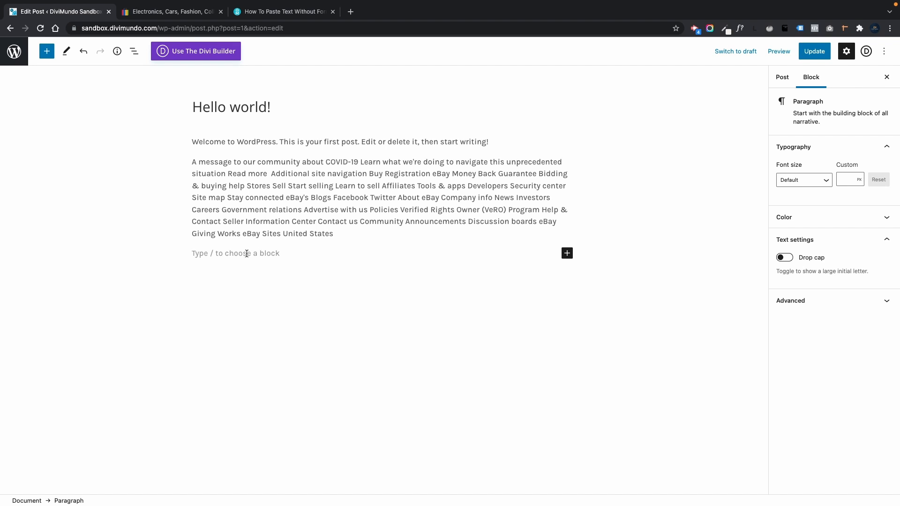
right_click(245, 253)
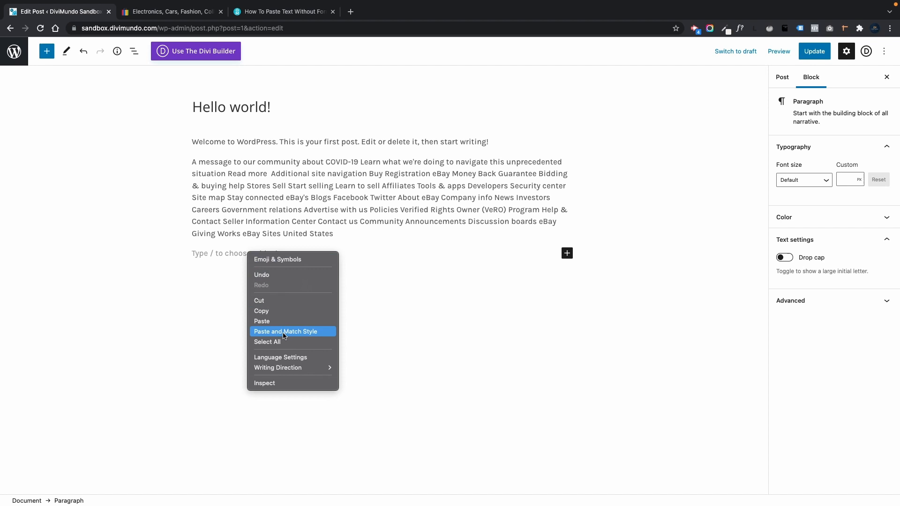
left_click(285, 331)
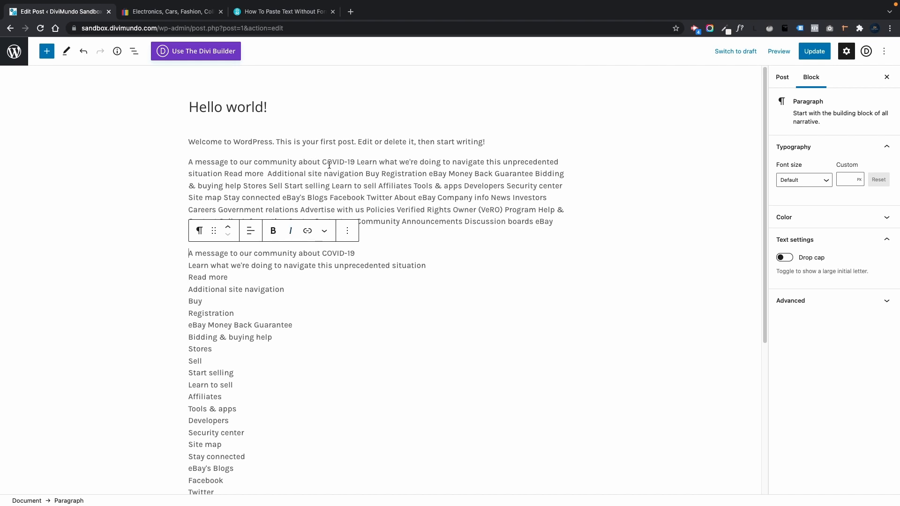
mouse_move(183, 380)
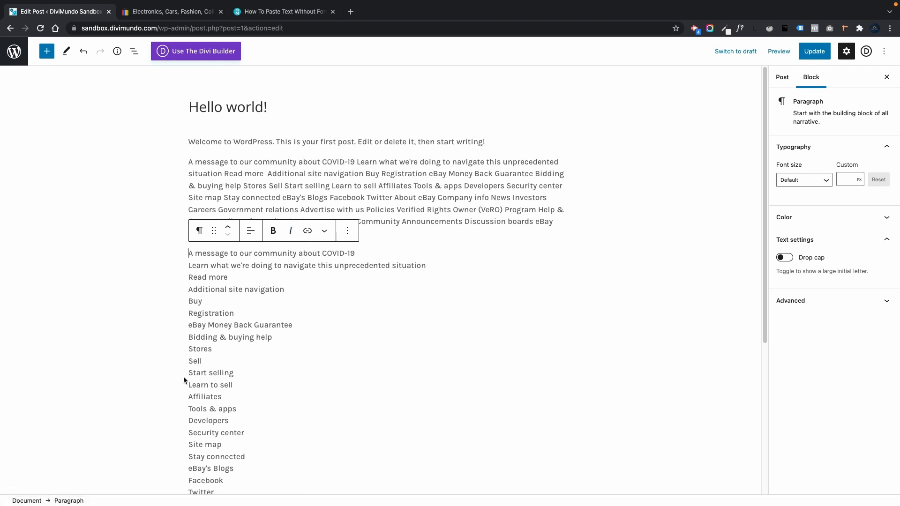
left_click(347, 231)
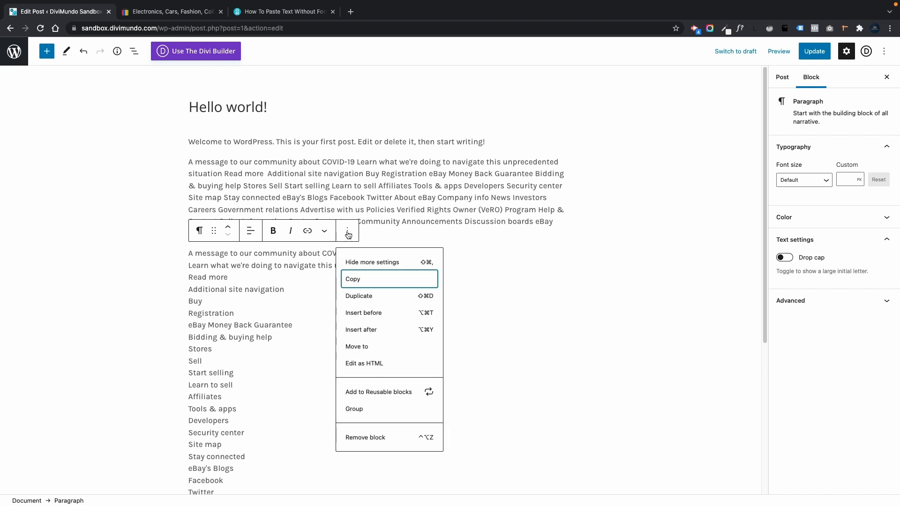
- View the pasted paragraph's HTML source and select the <br> tags between footer items
left_click(364, 363)
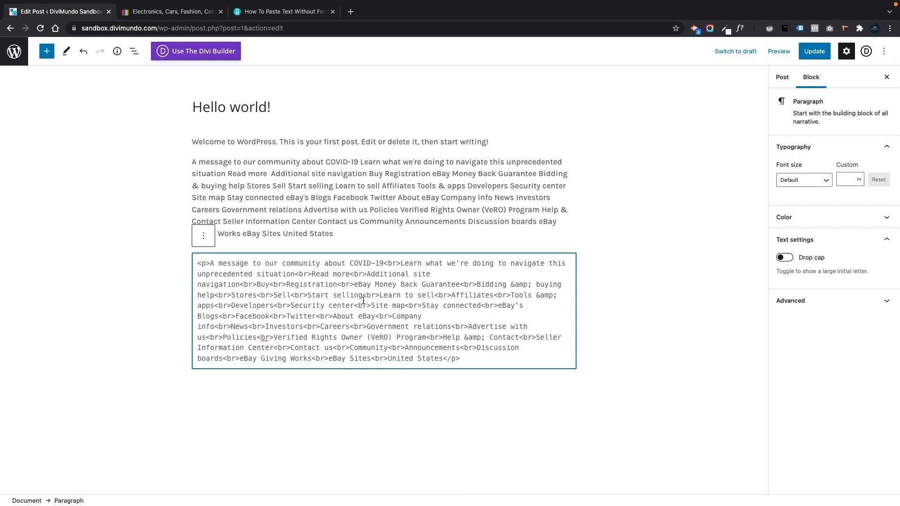
double_click(392, 263)
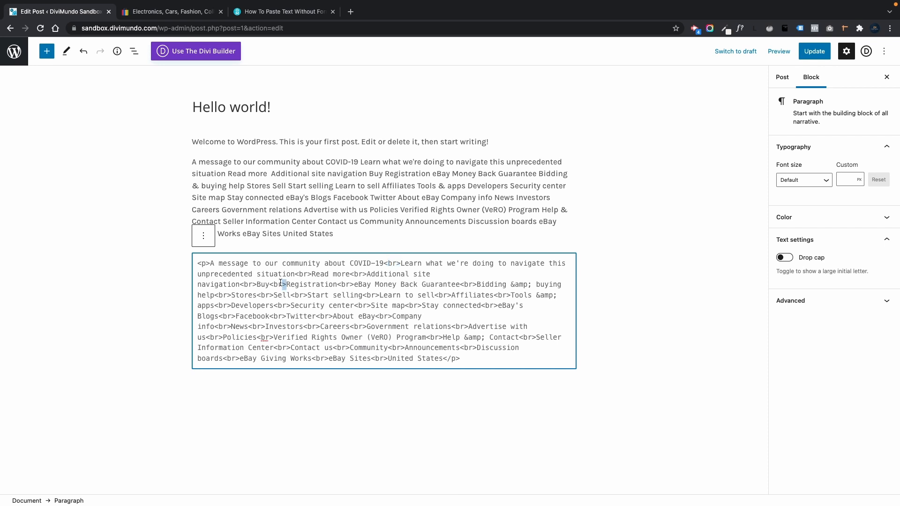
double_click(276, 284)
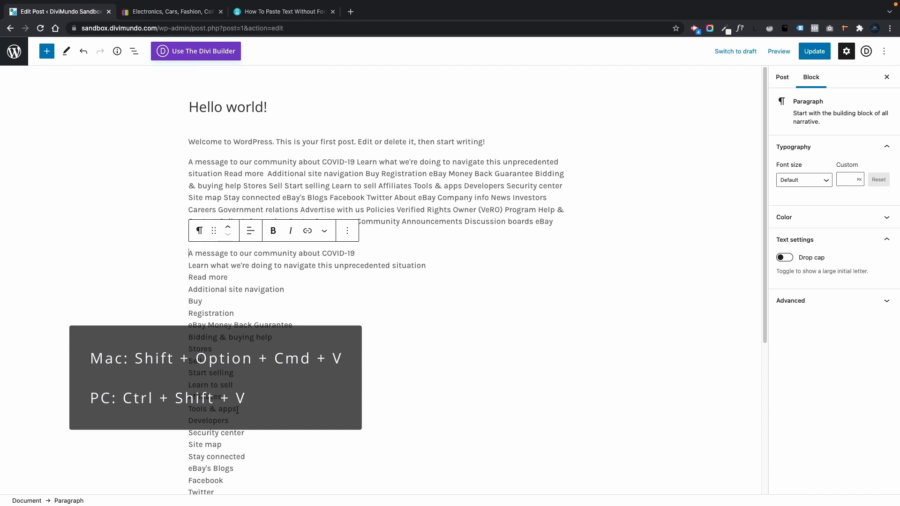
mouse_move(461, 388)
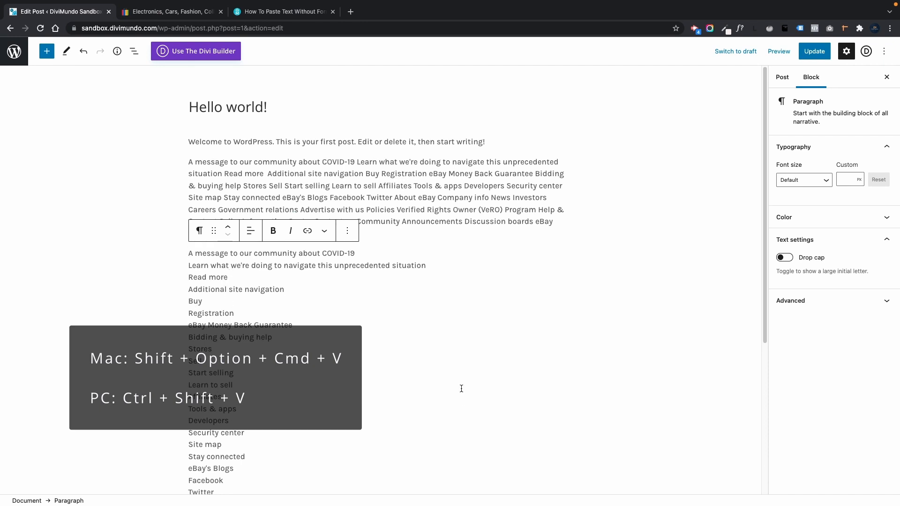